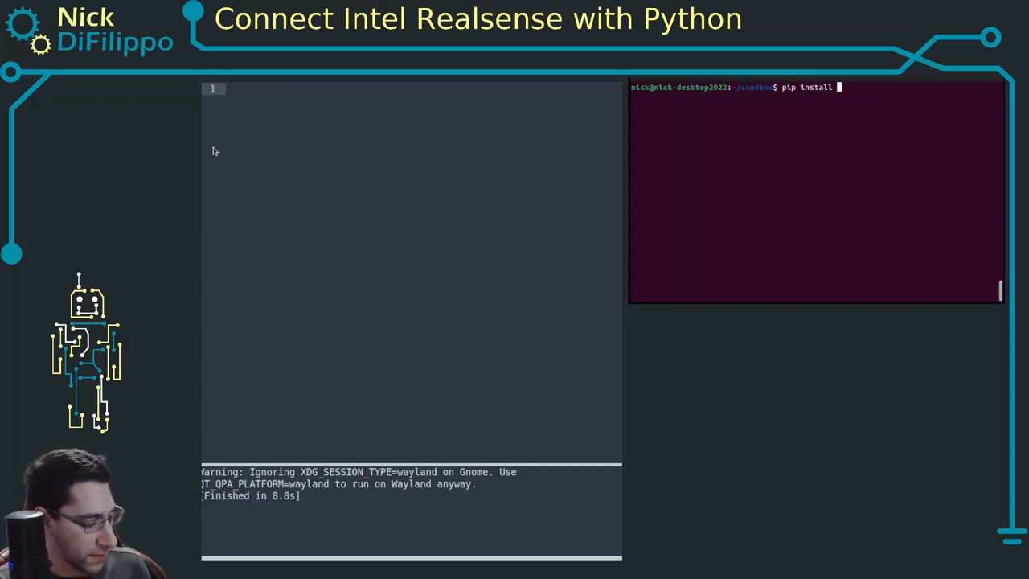
Pip-install pyrealsense2, opencv-python and numpy; each is reported as already satisfied
{"action": "type", "text": "realsense2"}
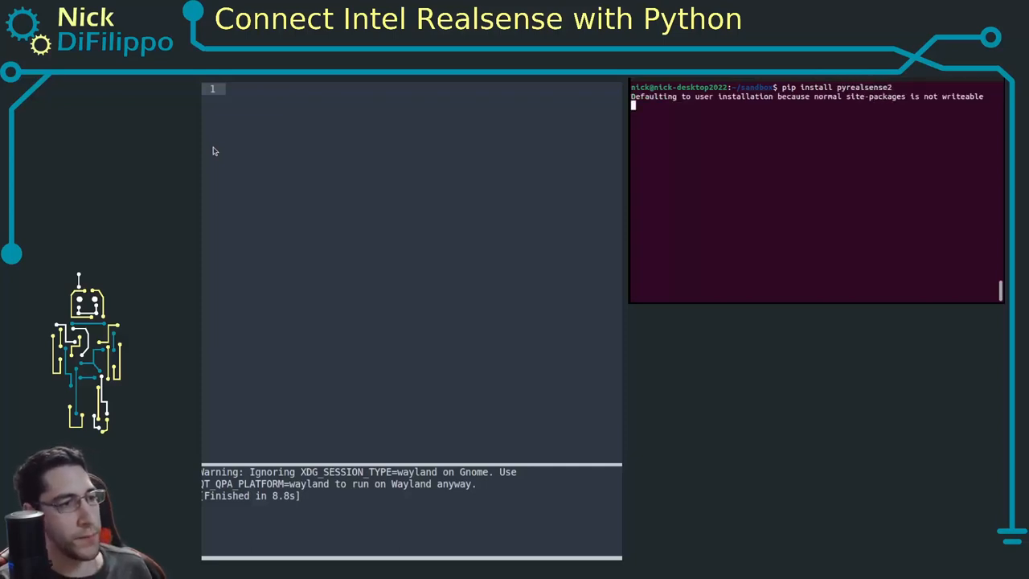
{"action": "type", "text": "pip install opencv-pytho"}
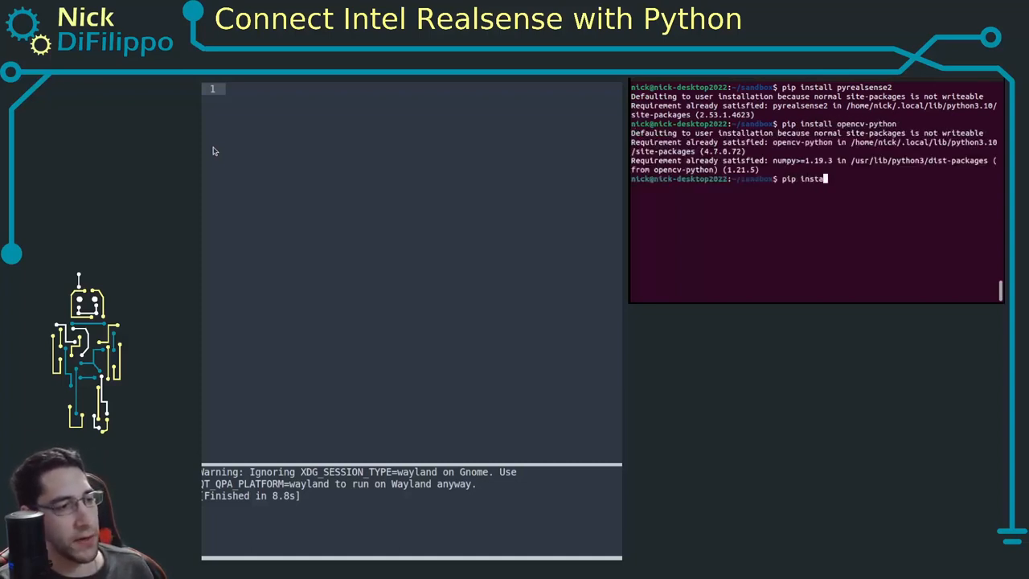
{"action": "type", "text": "numpy"}
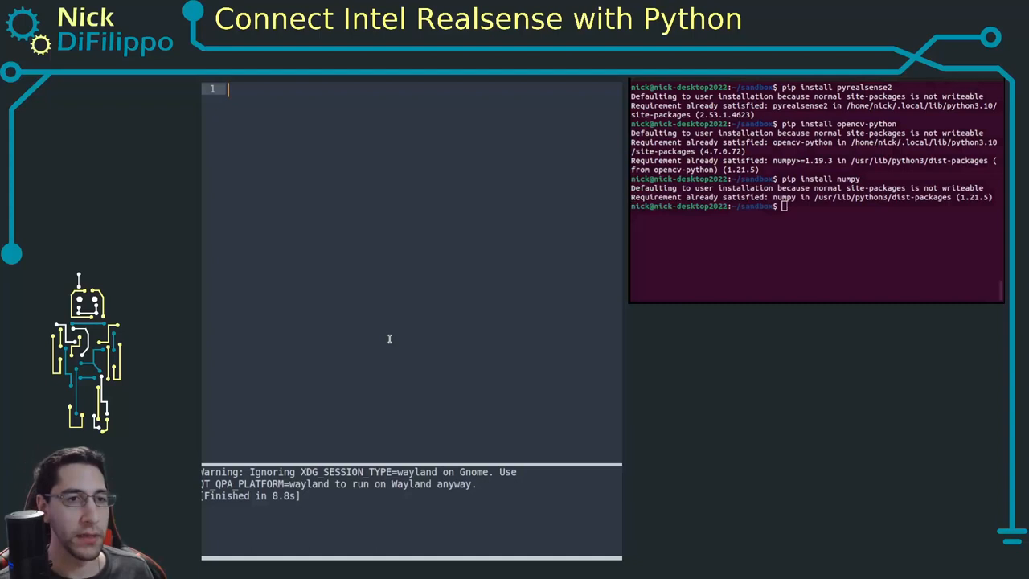
{"action": "mouse_move", "coordinate": [333, 202]}
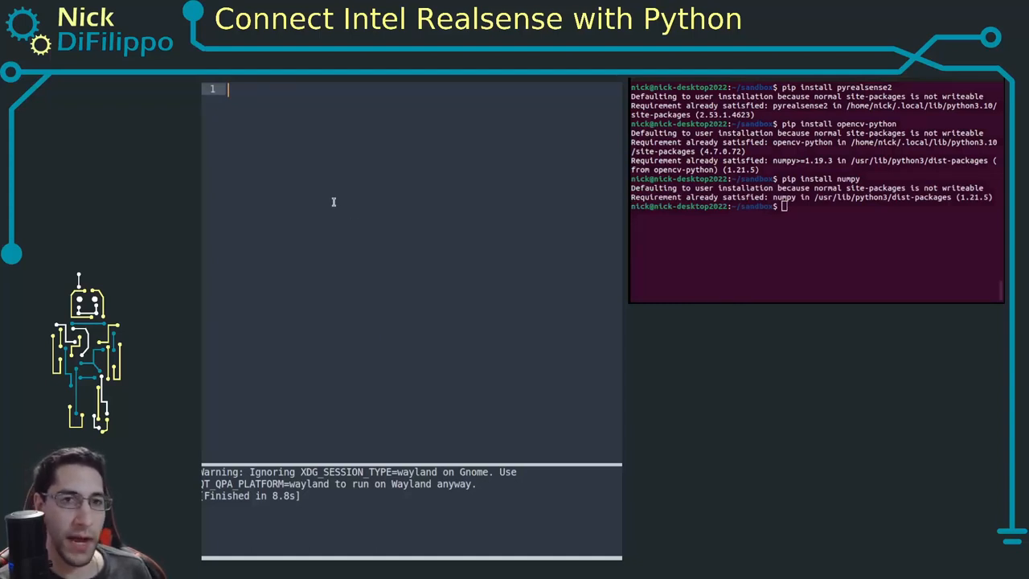
Add imports for pyrealsense2 as rs, numpy as np, and cv2
{"action": "type", "text": "im"}
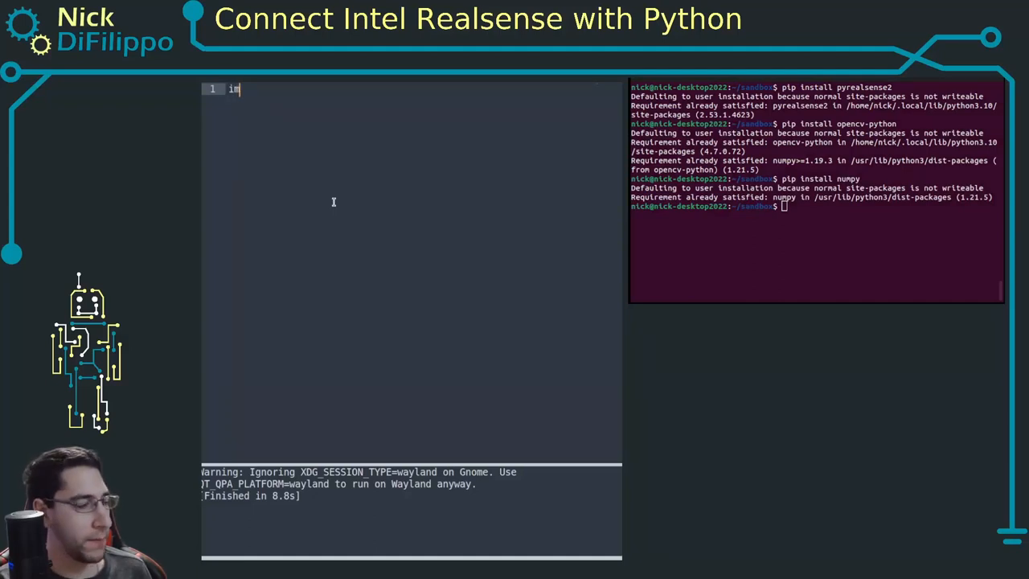
{"action": "type", "text": "port"}
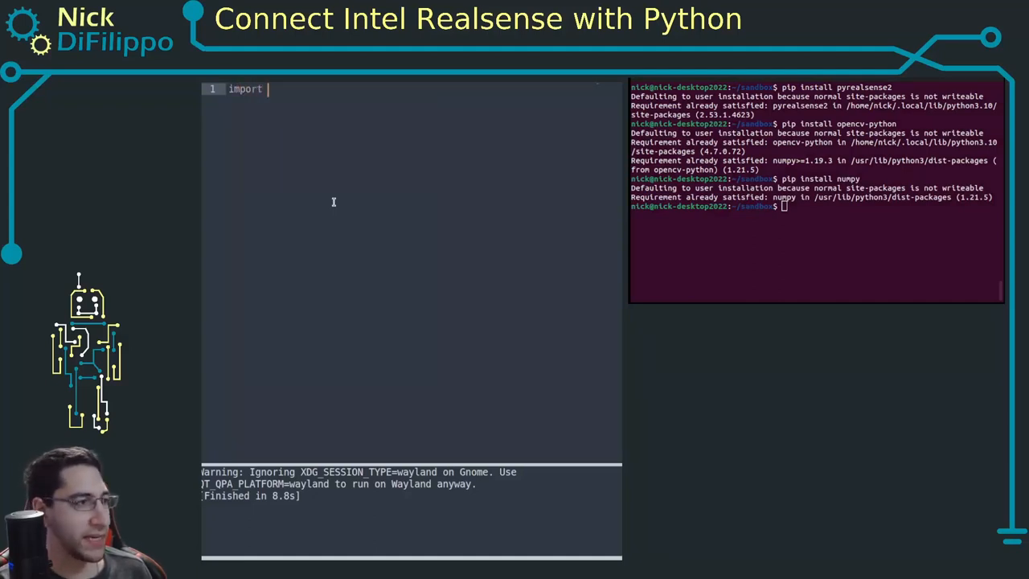
{"action": "type", "text": "pyre"}
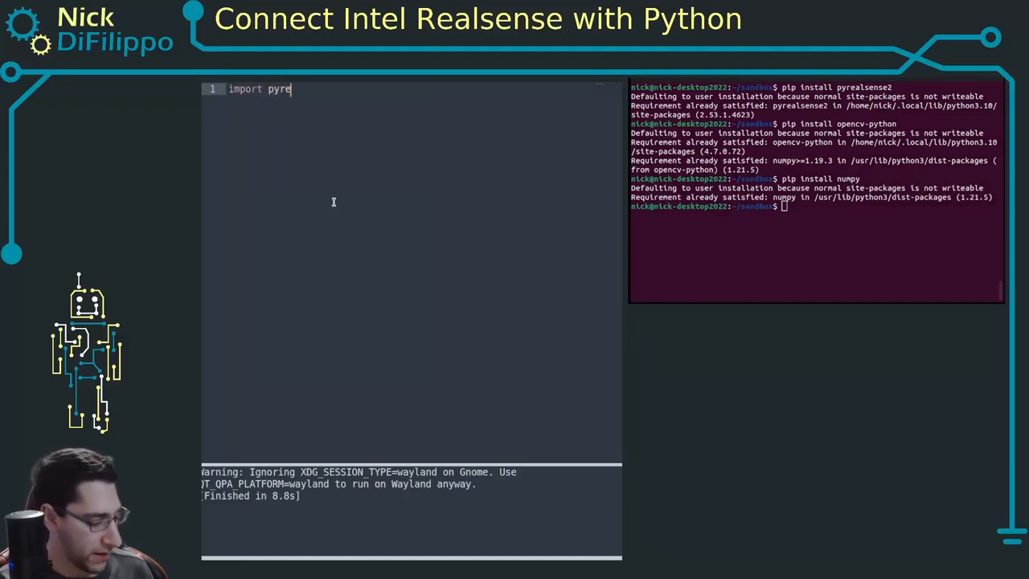
{"action": "type", "text": "alsense2 as rs"}
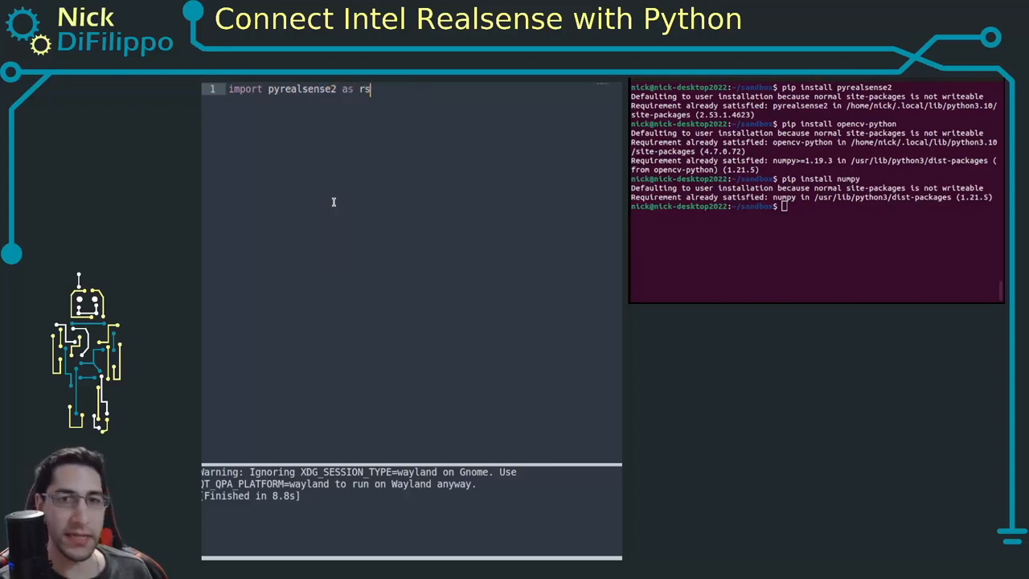
{"action": "type", "text": "import numpy as np"}
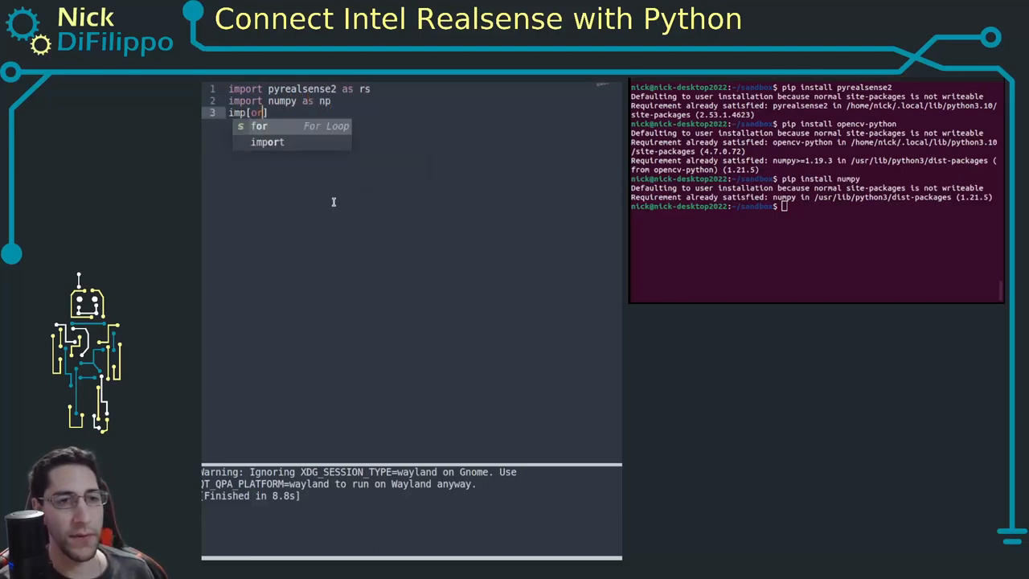
{"action": "key", "text": "Escape"}
{"action": "type", "text": "t c"}
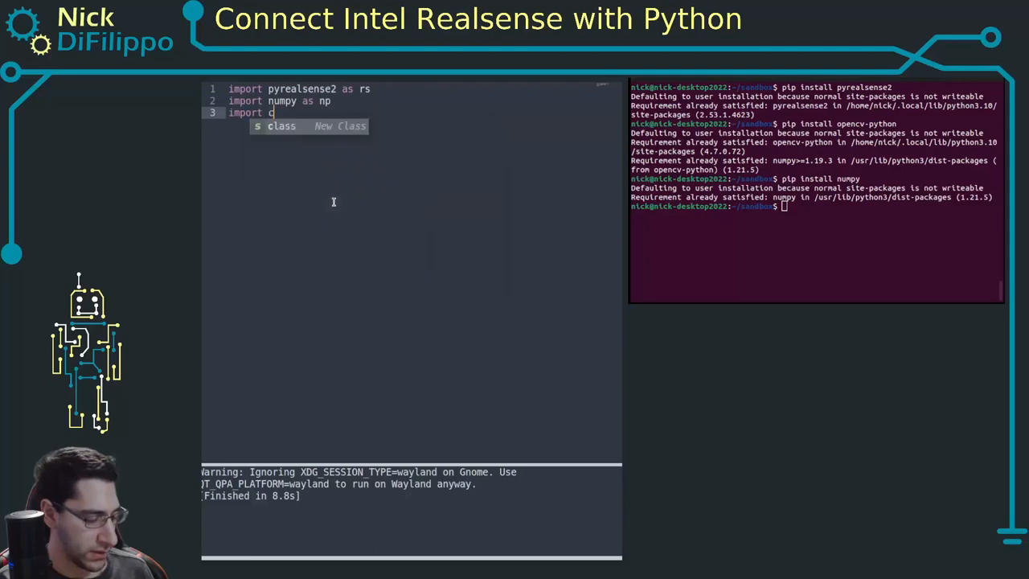
{"action": "type", "text": "v2"}
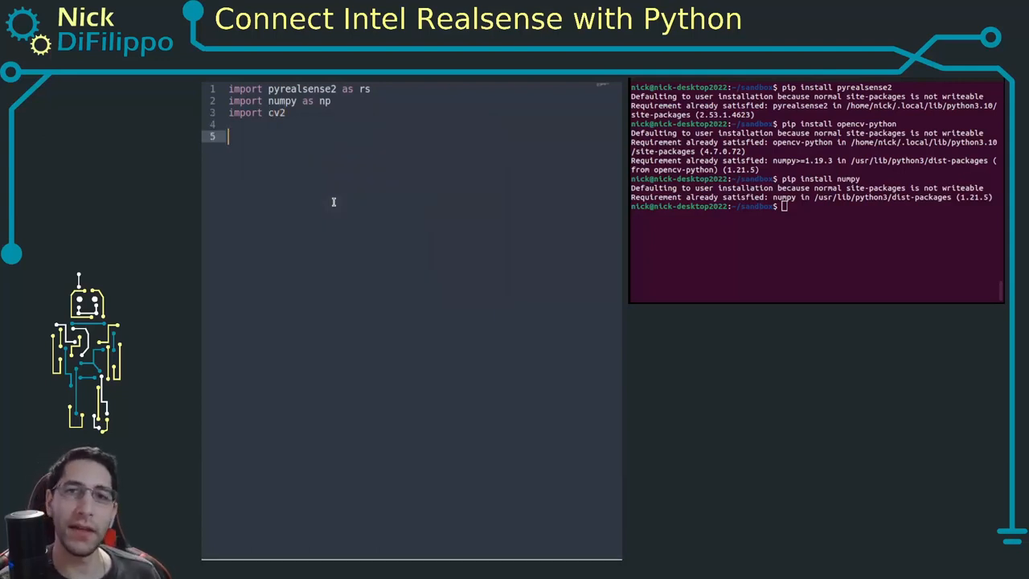
Create pipe = rs.pipeline() and cfg = rs.config()
{"action": "type", "text": "#"}
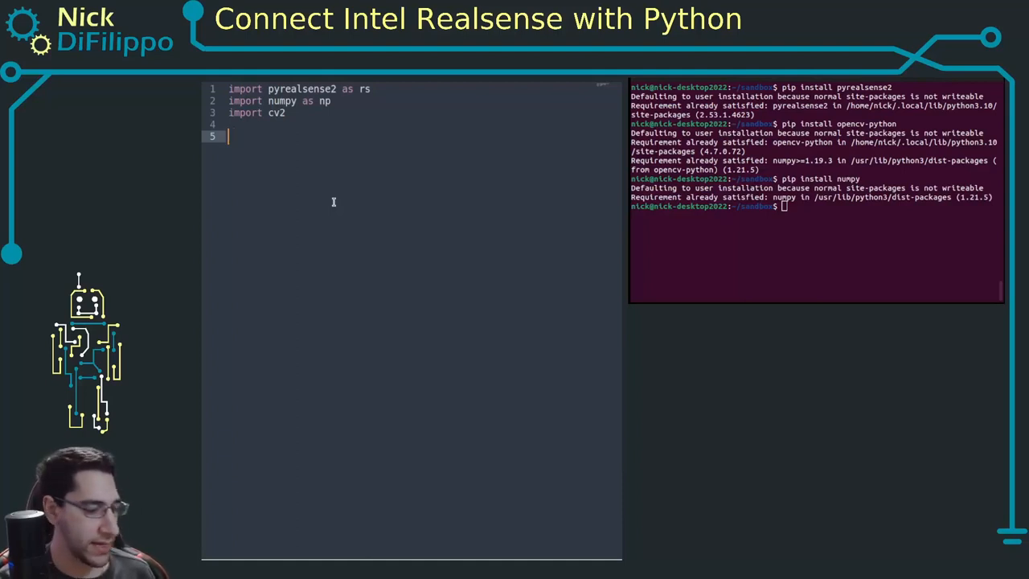
{"action": "type", "text": "pipe ="}
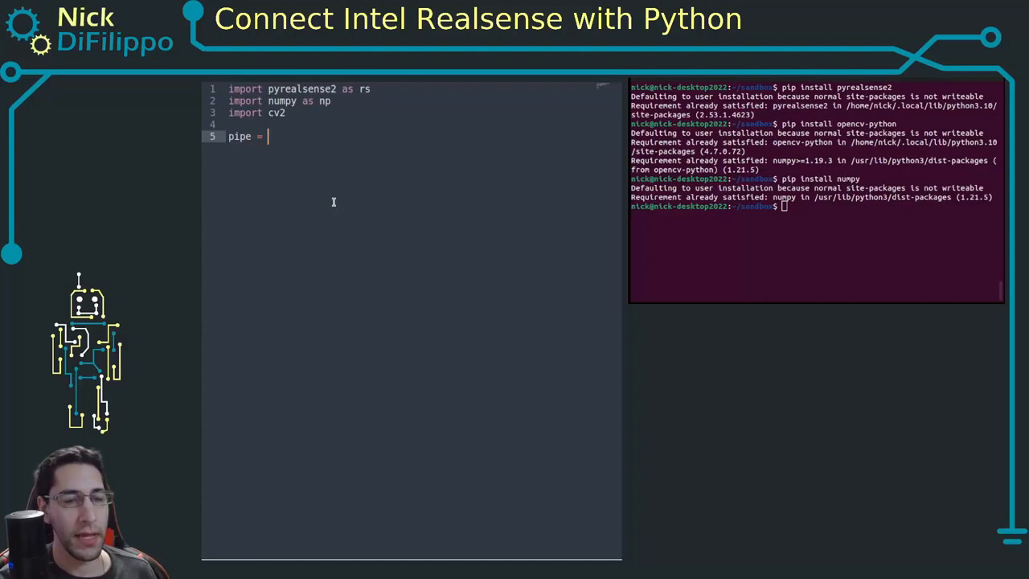
{"action": "type", "text": "rs."}
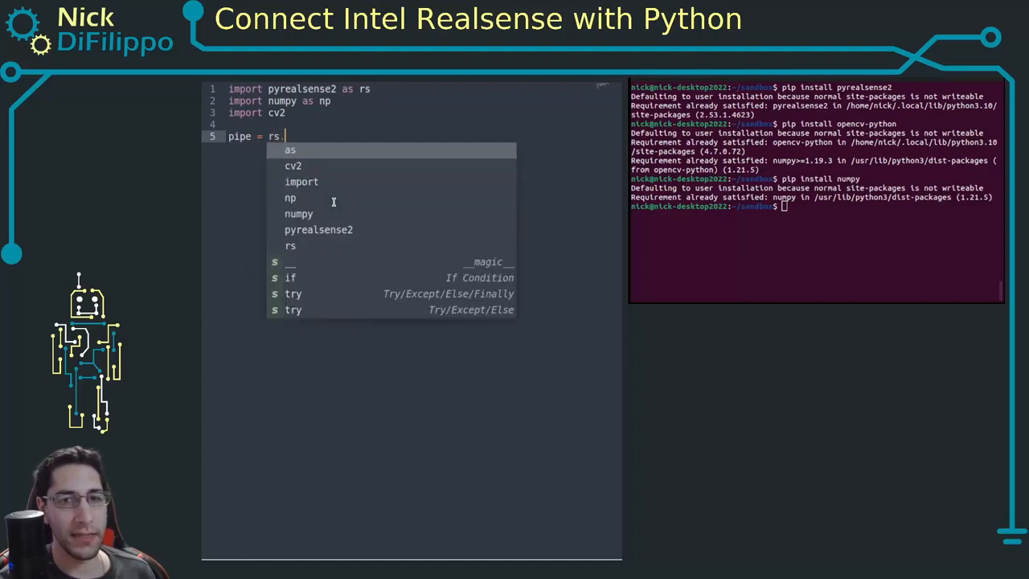
{"action": "type", "text": "pipe"}
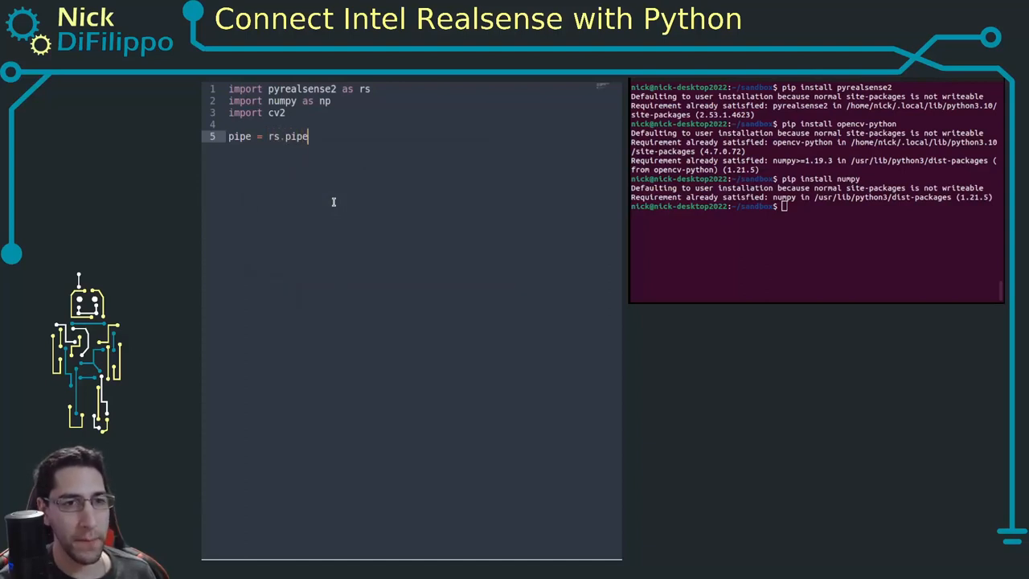
{"action": "type", "text": "line()"}
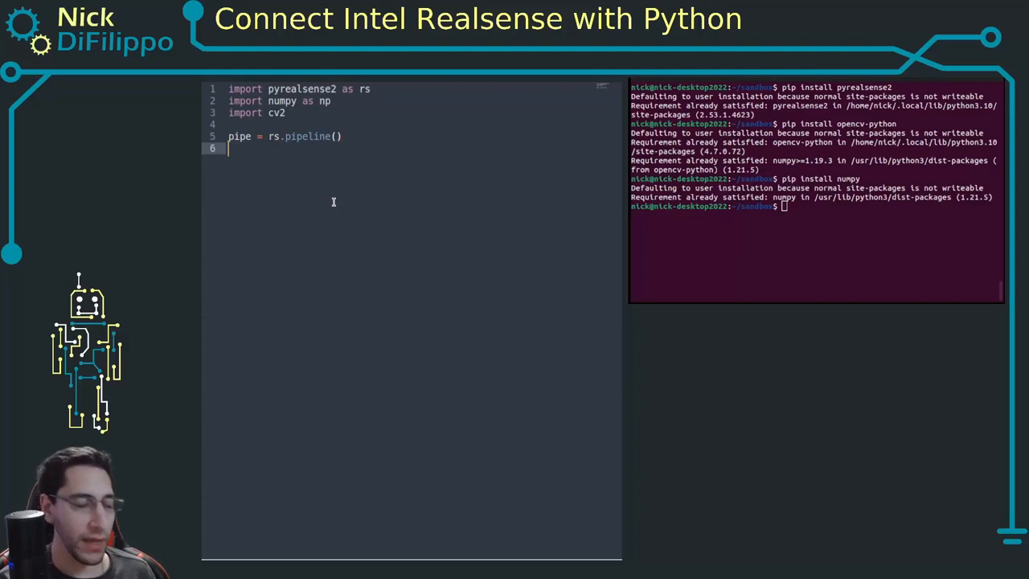
{"action": "type", "text": "cfg ="}
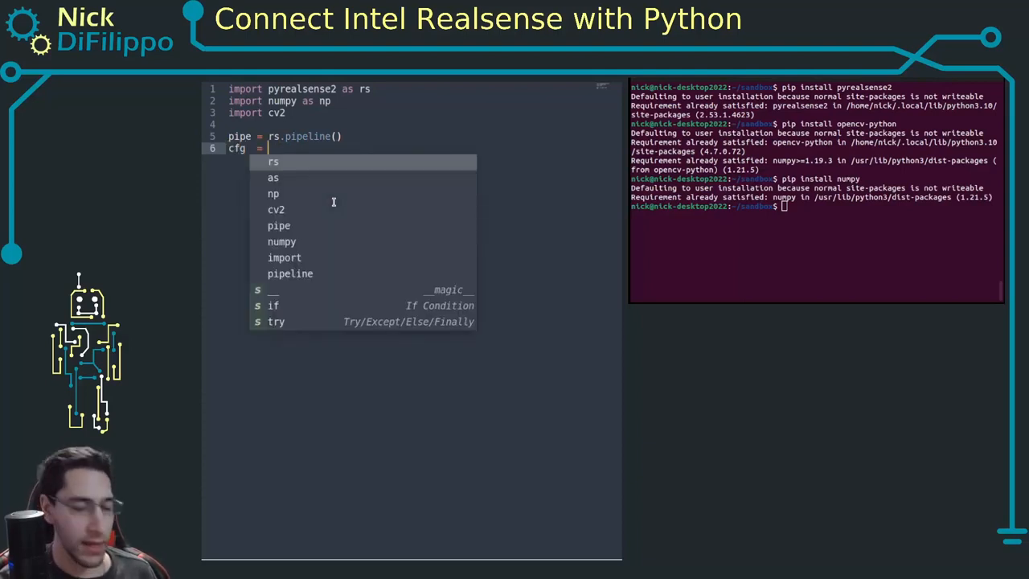
{"action": "type", "text": "rs.config("}
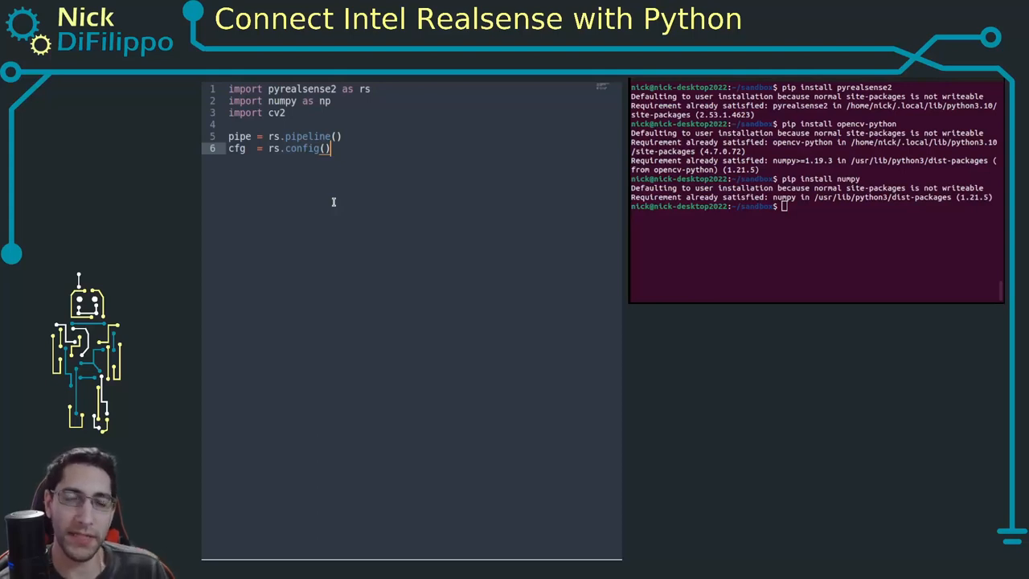
{"action": "key", "text": "Enter"}
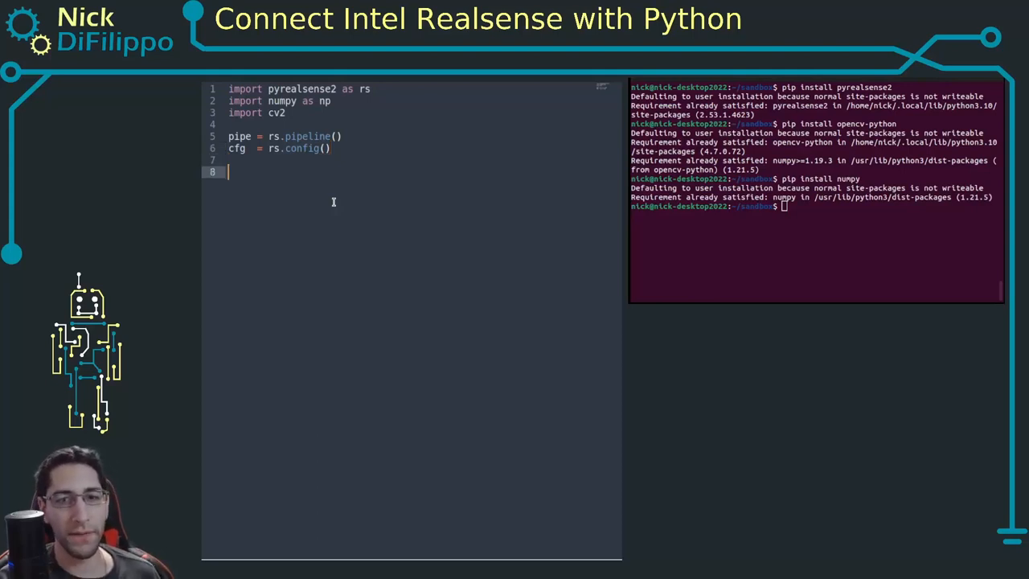
Enable the color stream at 640x480, bgr8 format, 30 fps
{"action": "type", "text": "c"}
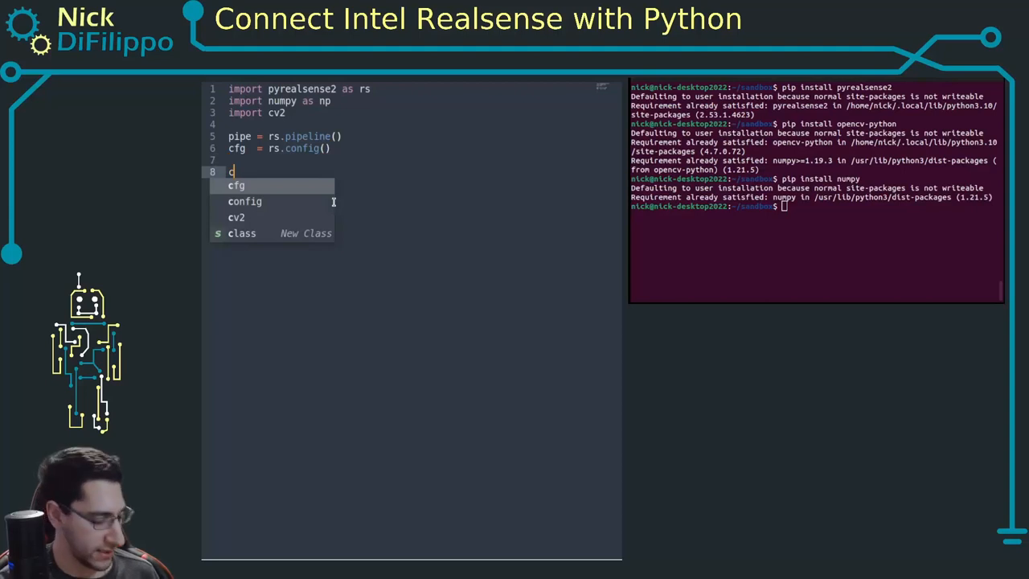
{"action": "type", "text": "fg.enable("}
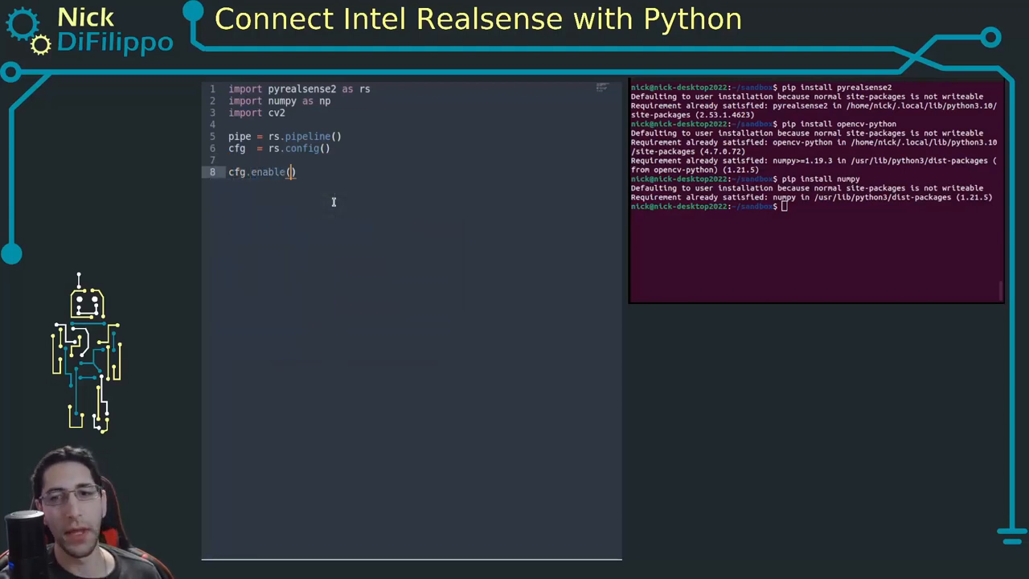
{"action": "type", "text": "_stream"}
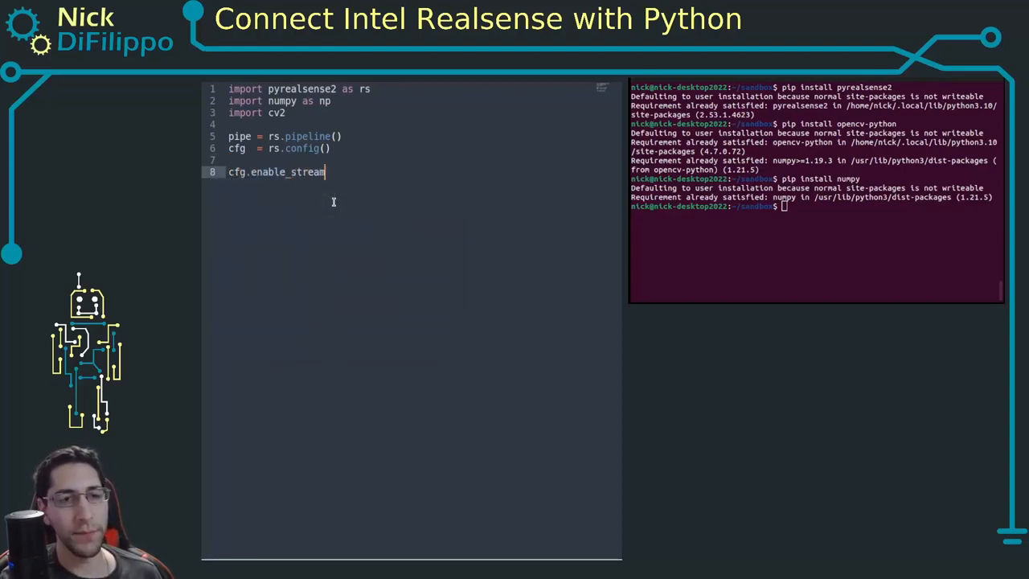
{"action": "type", "text": "()"}
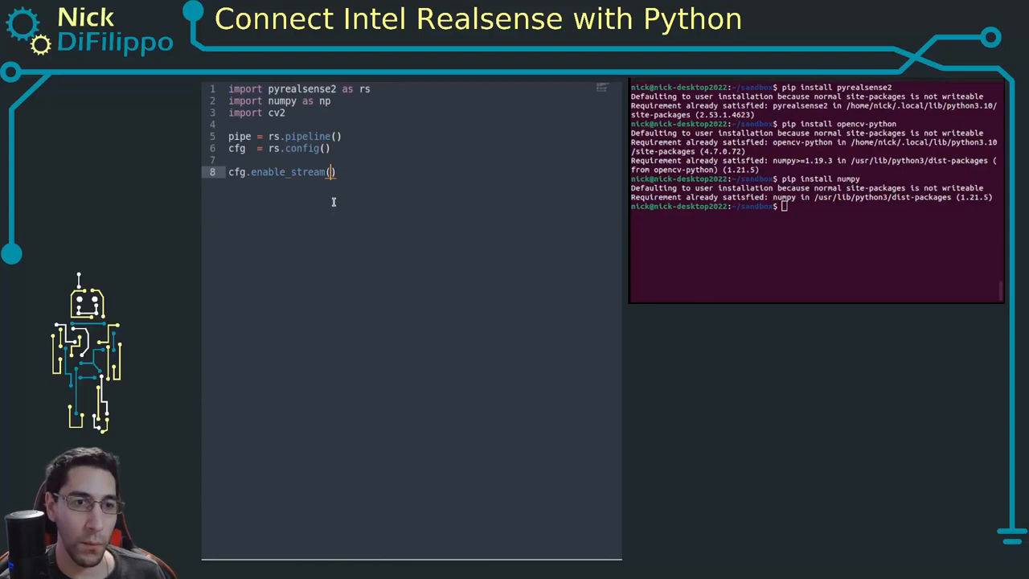
{"action": "type", "text": "rs."}
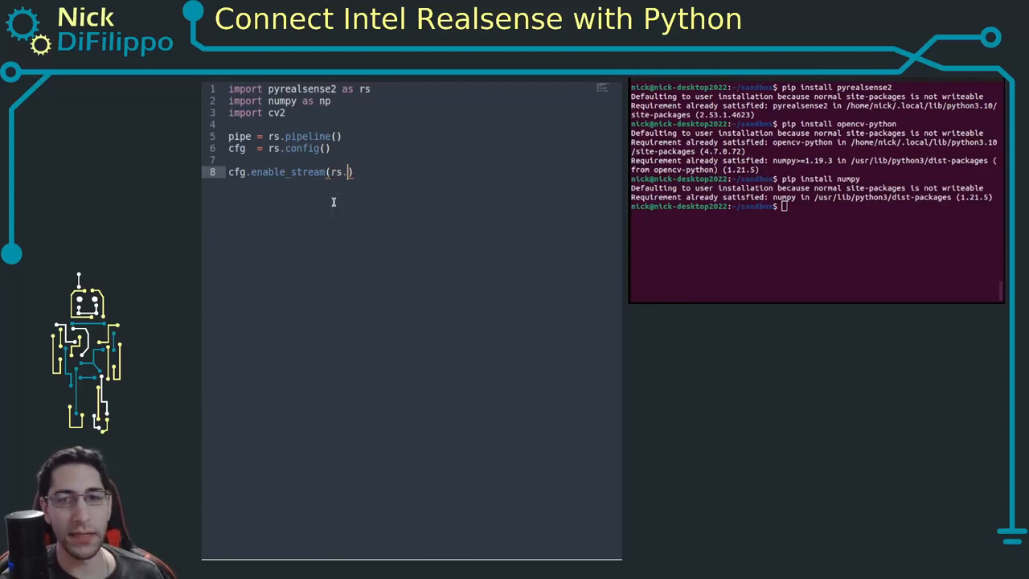
{"action": "type", "text": "stream.col"}
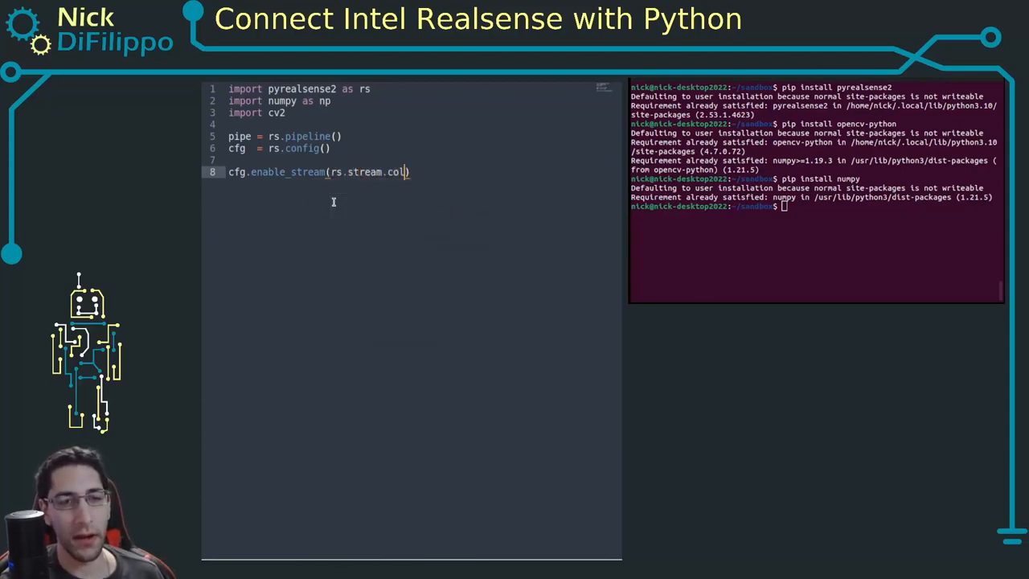
{"action": "type", "text": "or,"}
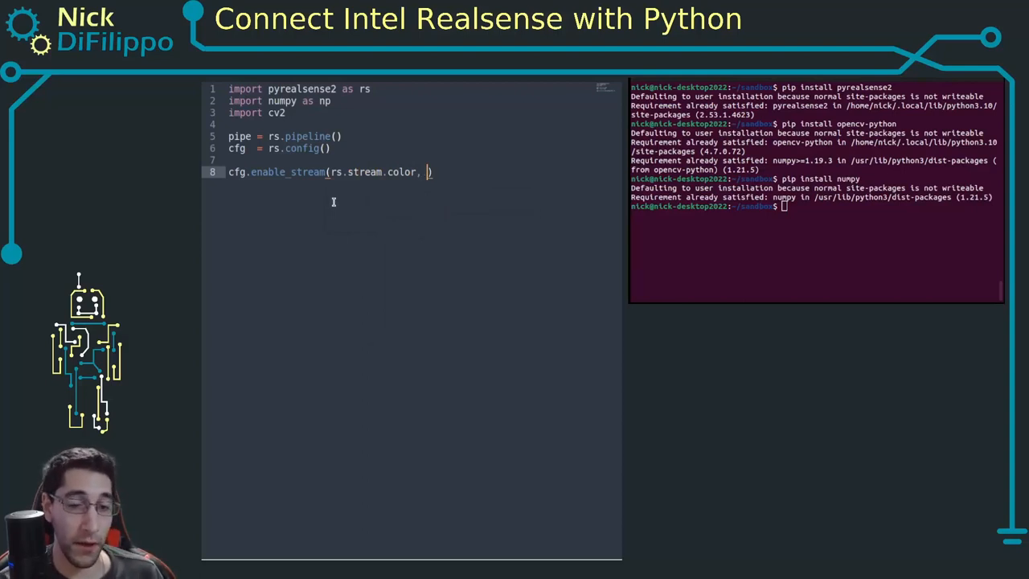
{"action": "type", "text": "640,0"}
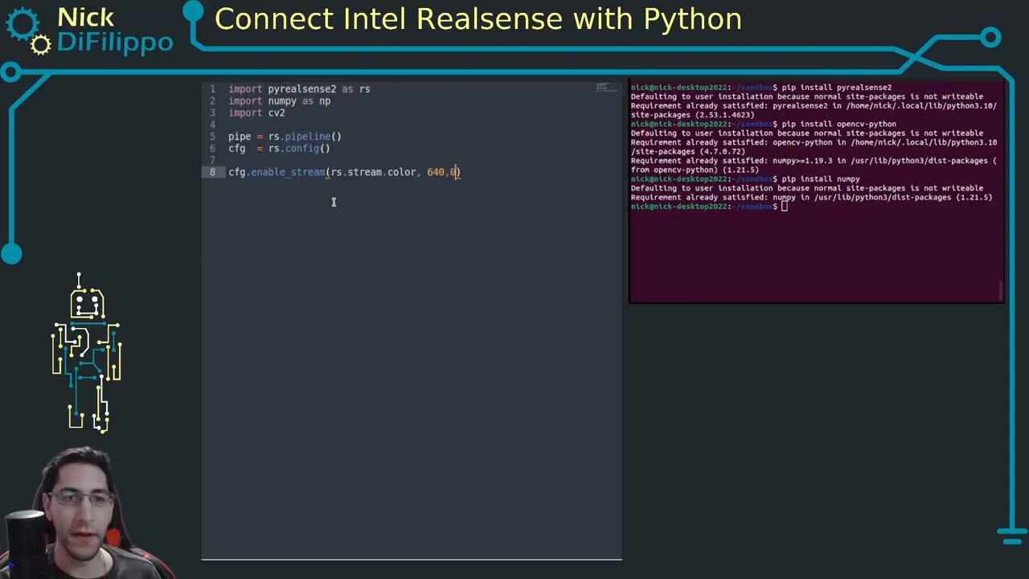
{"action": "type", "text": "480,"}
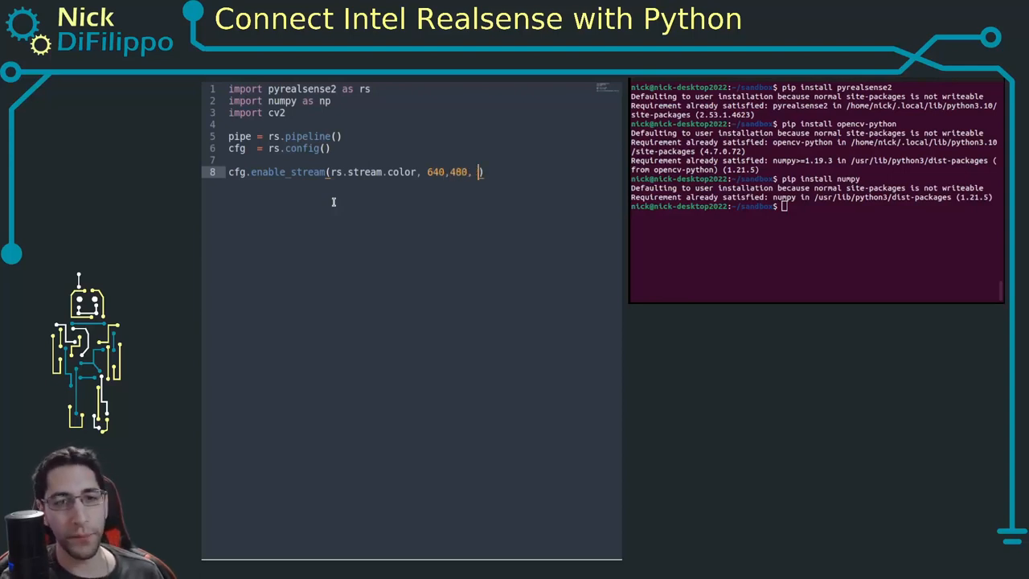
{"action": "type", "text": "rs."}
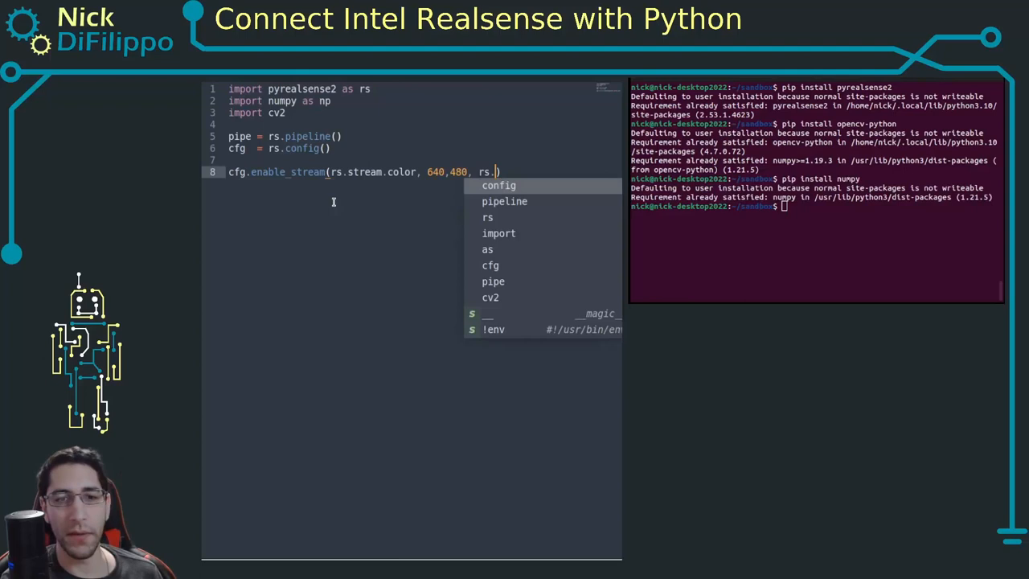
{"action": "type", "text": "format"}
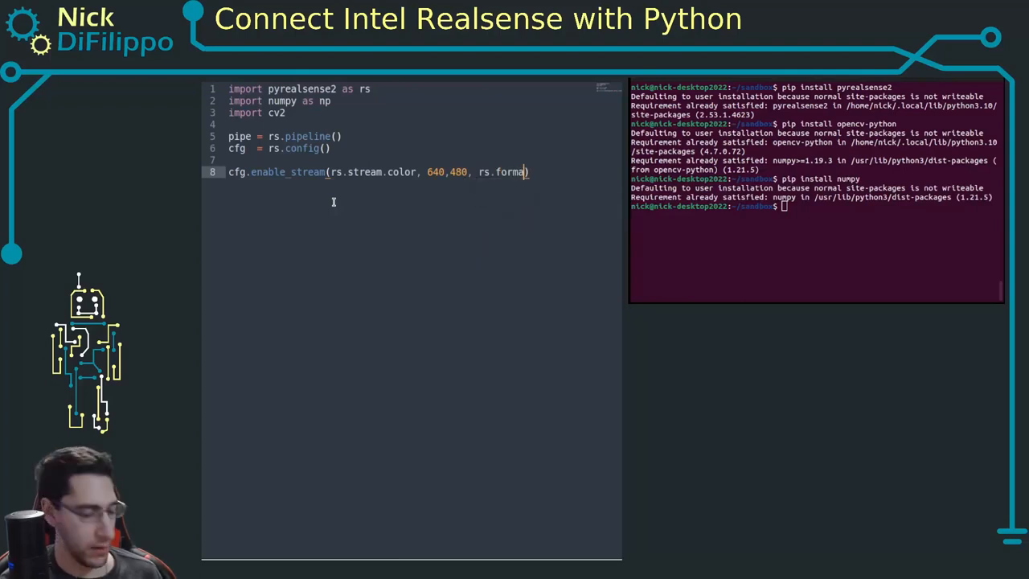
{"action": "type", "text": ".bgr8, 30"}
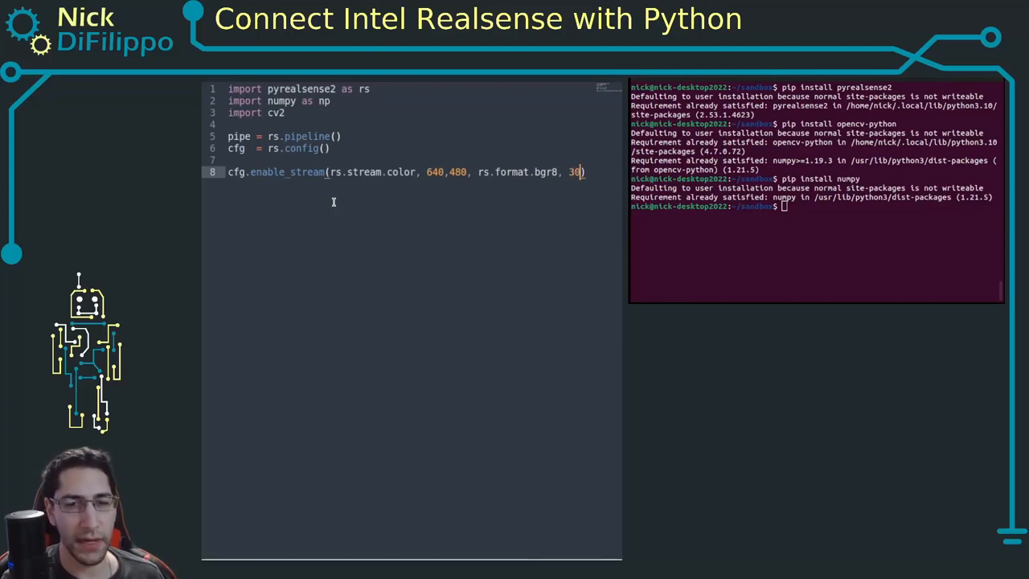
Enable the depth stream at 640x480, z16 format, 30 fps
{"action": "type", "text": "cfg."}
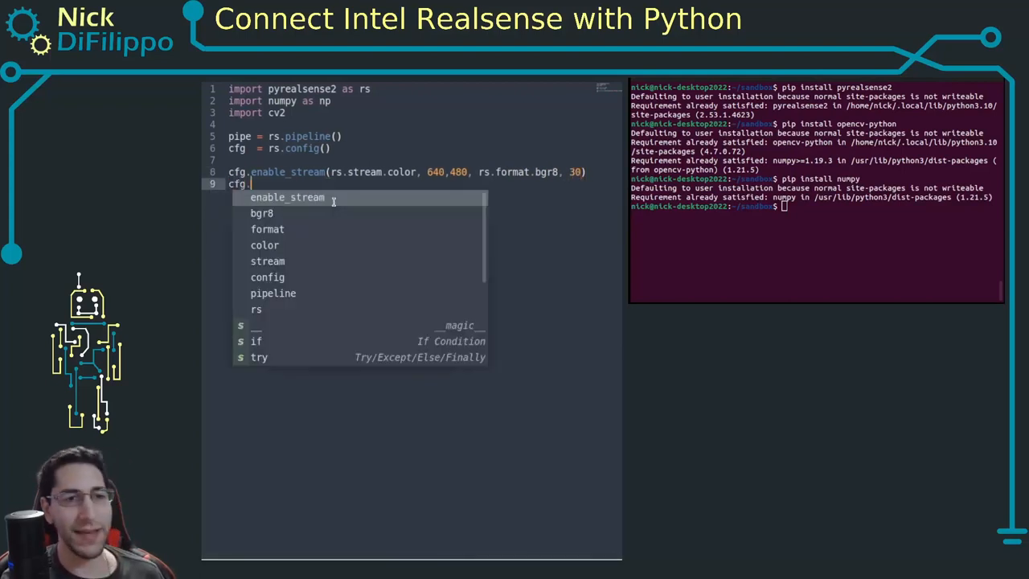
{"action": "type", "text": "enab"}
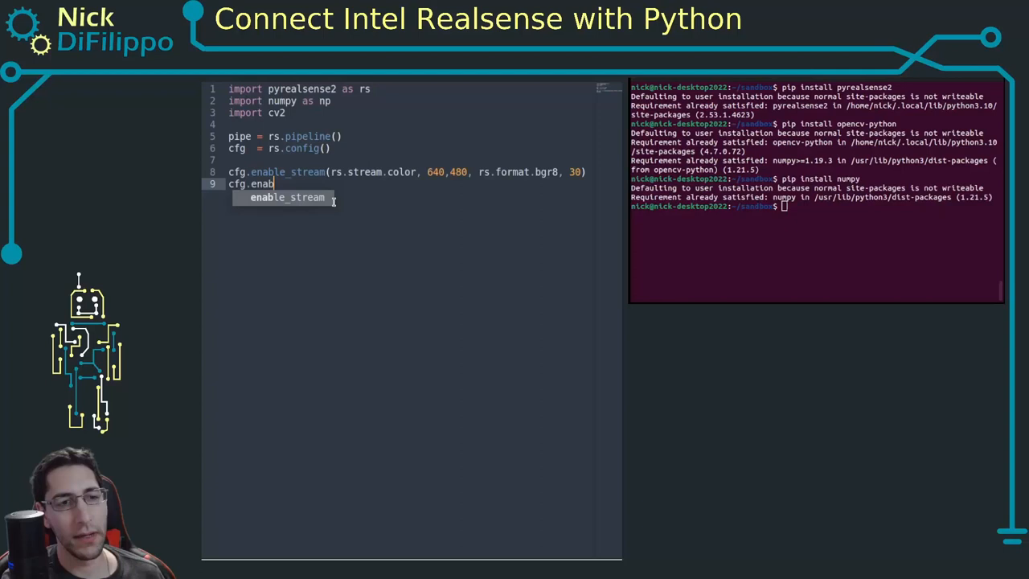
{"action": "type", "text": "le_stream(rs.stream.depth,"}
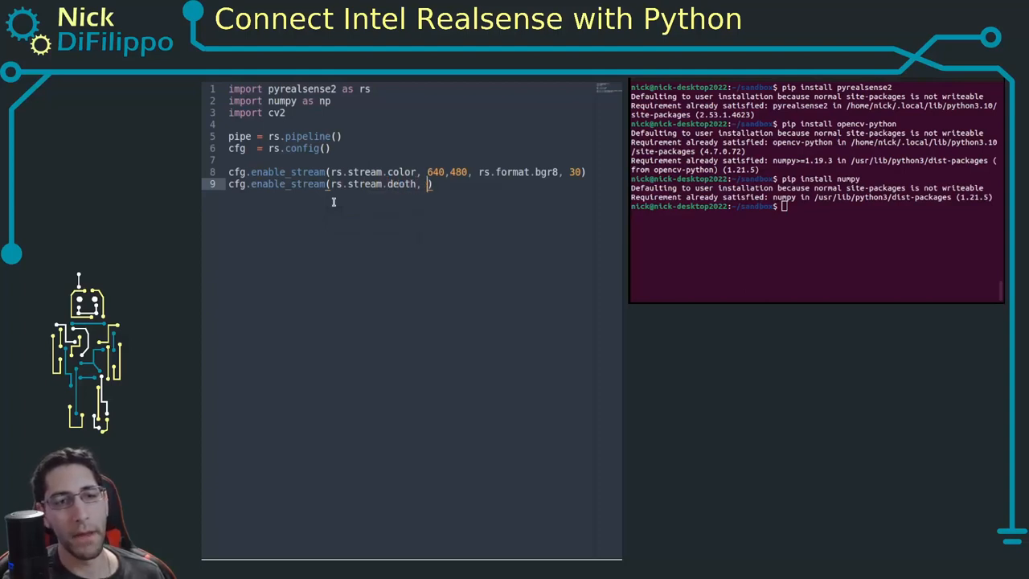
{"action": "type", "text": "640,480, rs.format"}
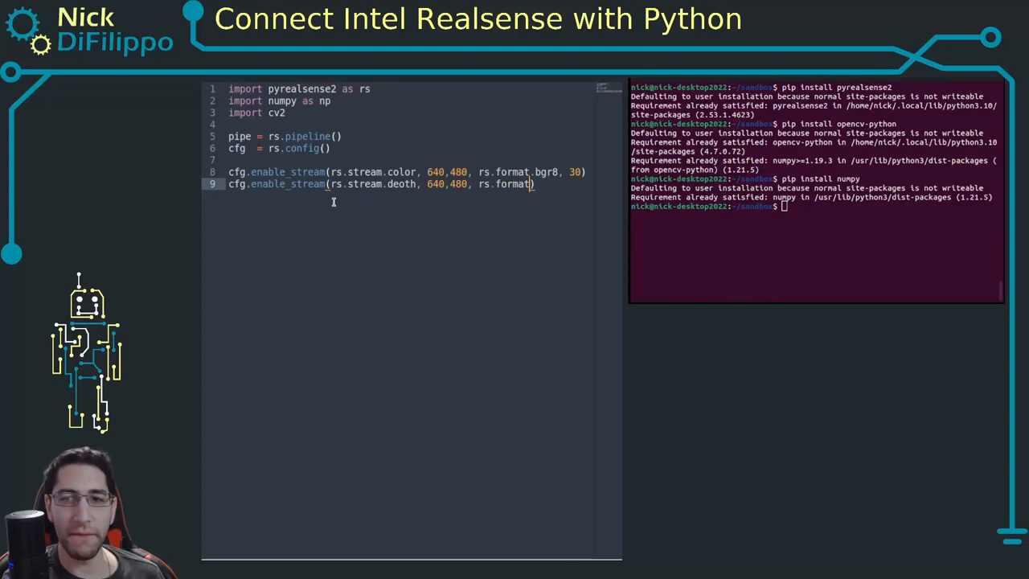
{"action": "type", "text": "z16"}
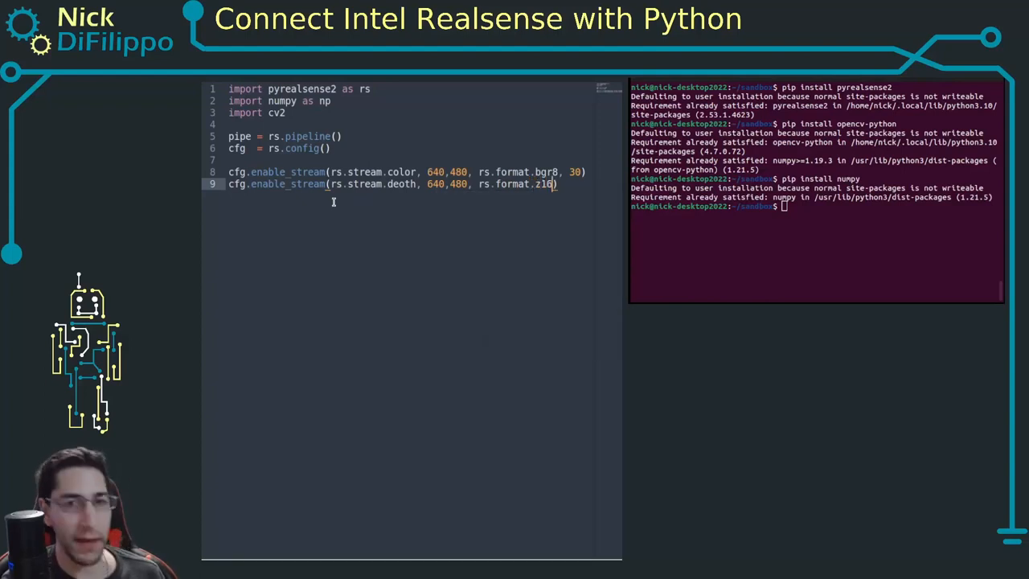
{"action": "type", "text": ","}
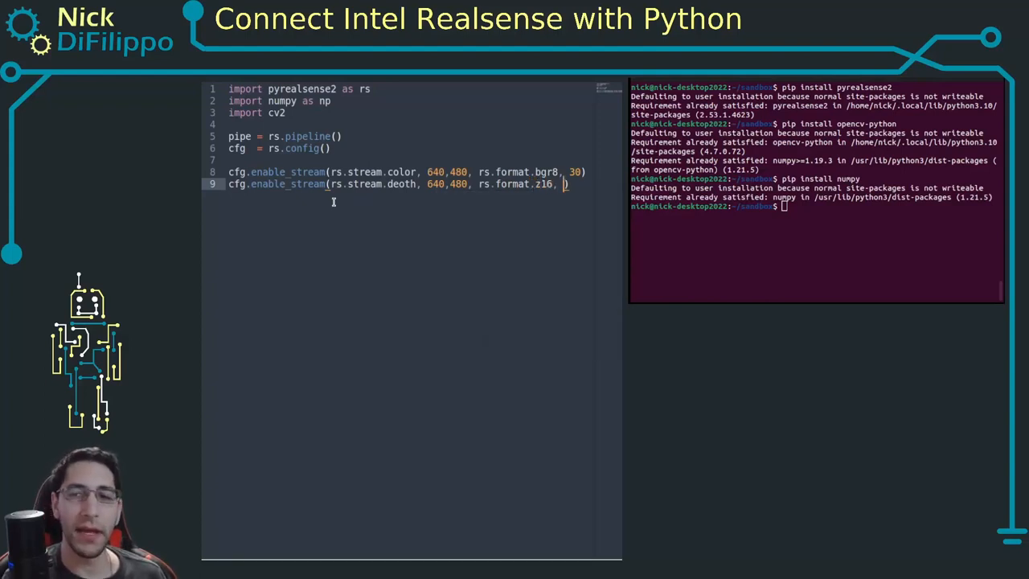
{"action": "type", "text": "30"}
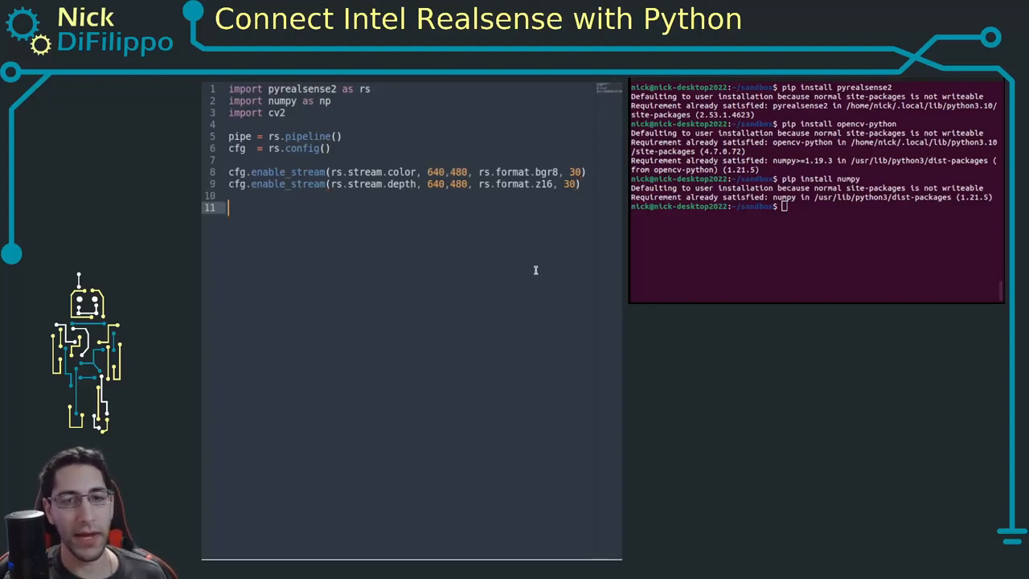
Start the pipeline with pipe.start(cfg)
{"action": "type", "text": "pipe.s"}
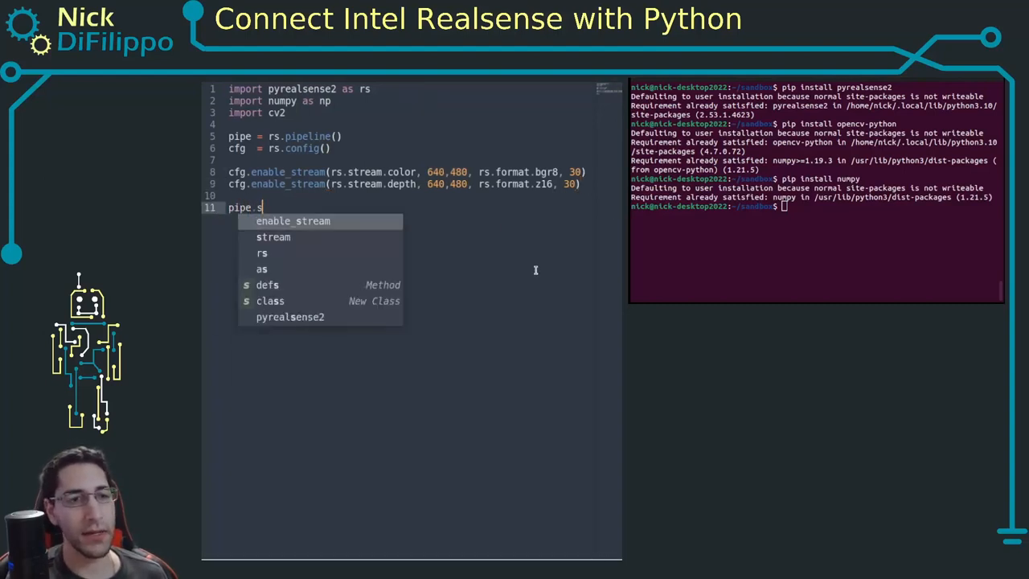
{"action": "type", "text": "tart(cfg"}
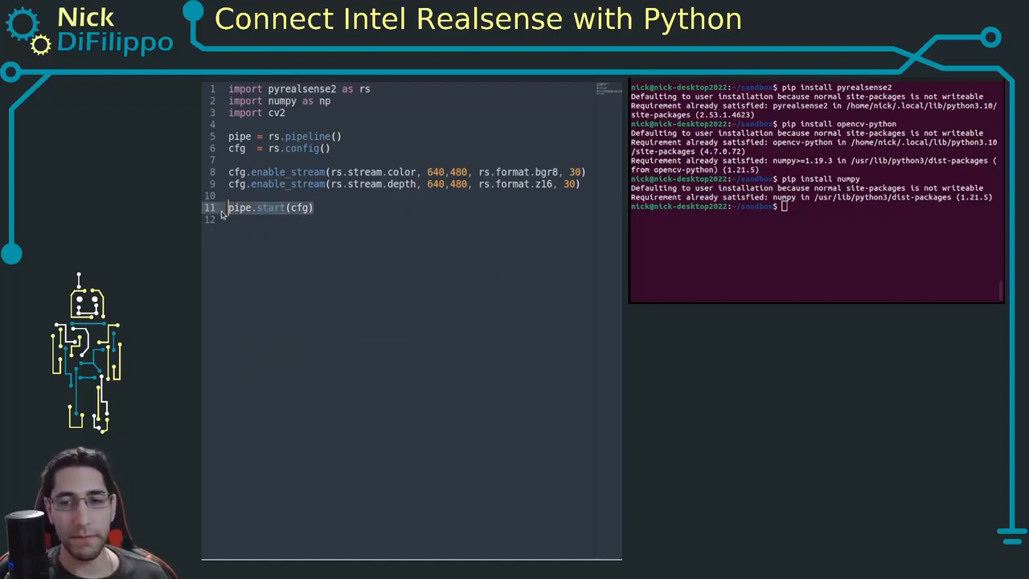
{"action": "key", "text": "Enter"}
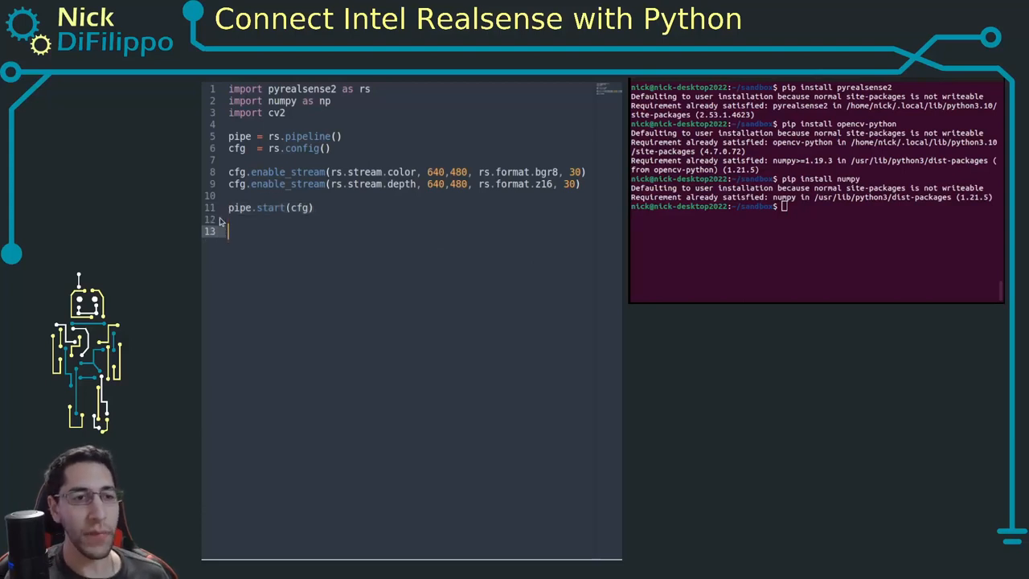
Add a while True loop assigning frame = pipe.wait_for_frames()
{"action": "type", "text": "while True:"}
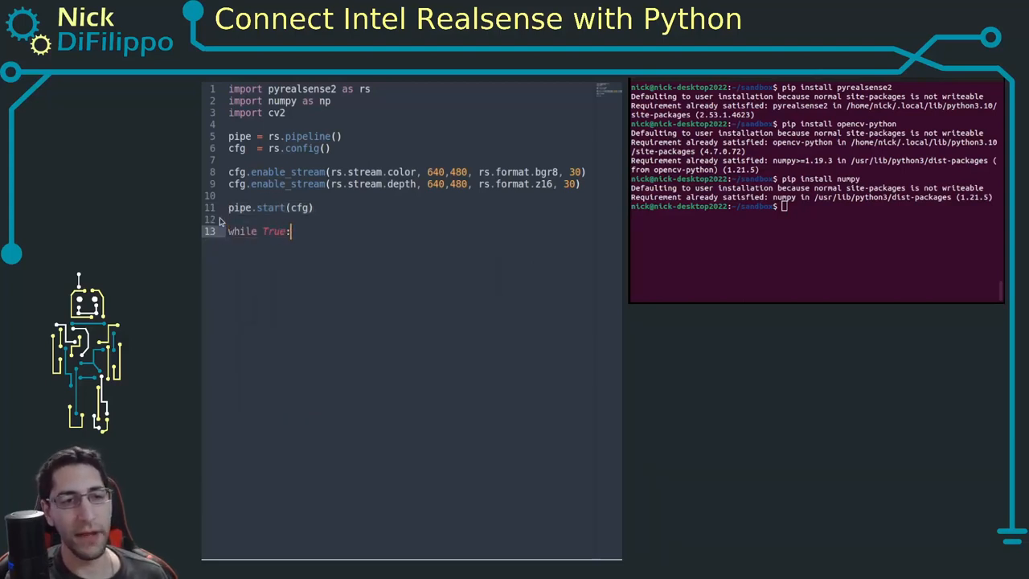
{"action": "type", "text": "frame"}
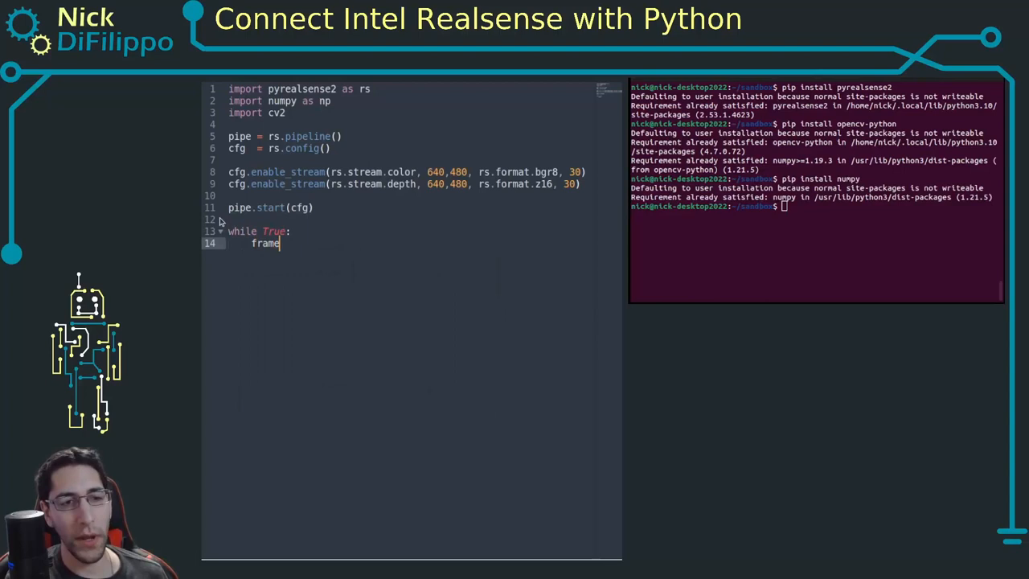
{"action": "type", "text": "\" = \""}
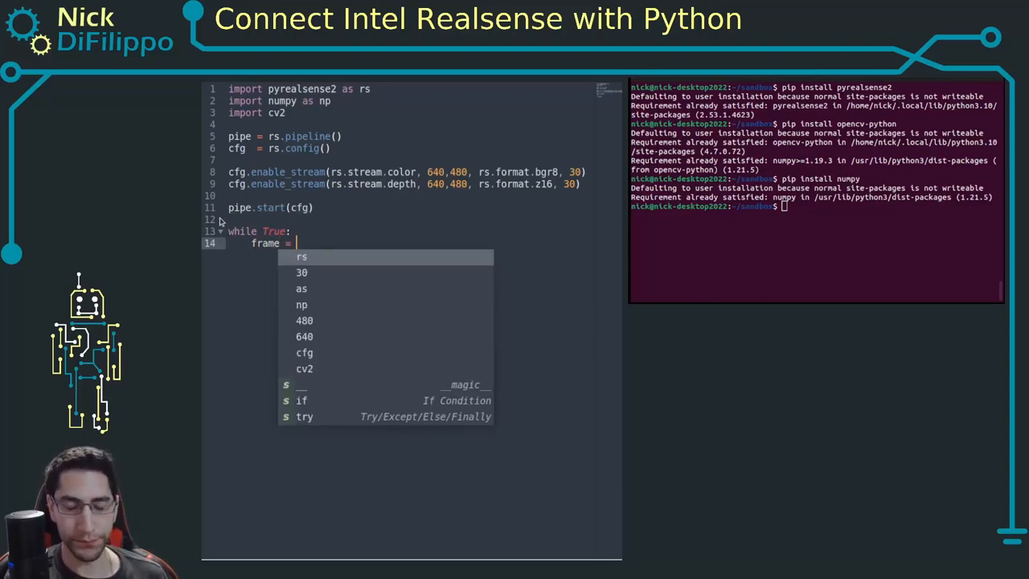
{"action": "type", "text": "pipe.w"}
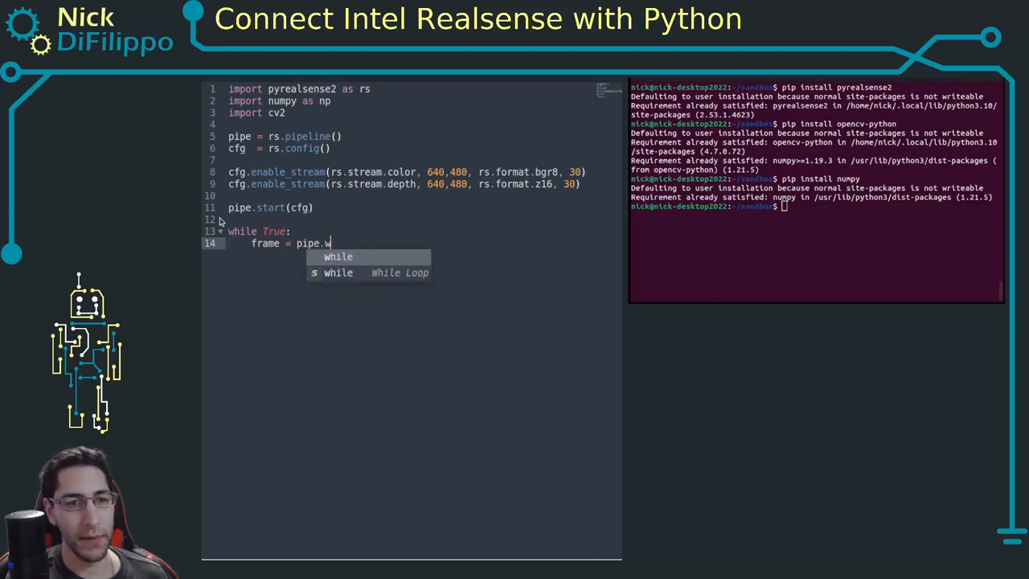
{"action": "type", "text": "ait_for_"}
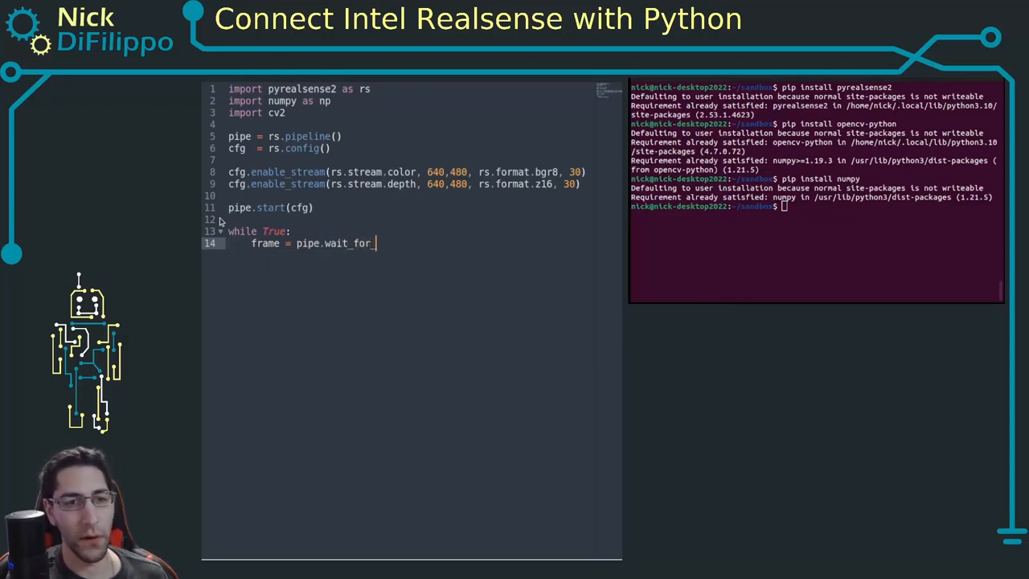
{"action": "type", "text": "frm"}
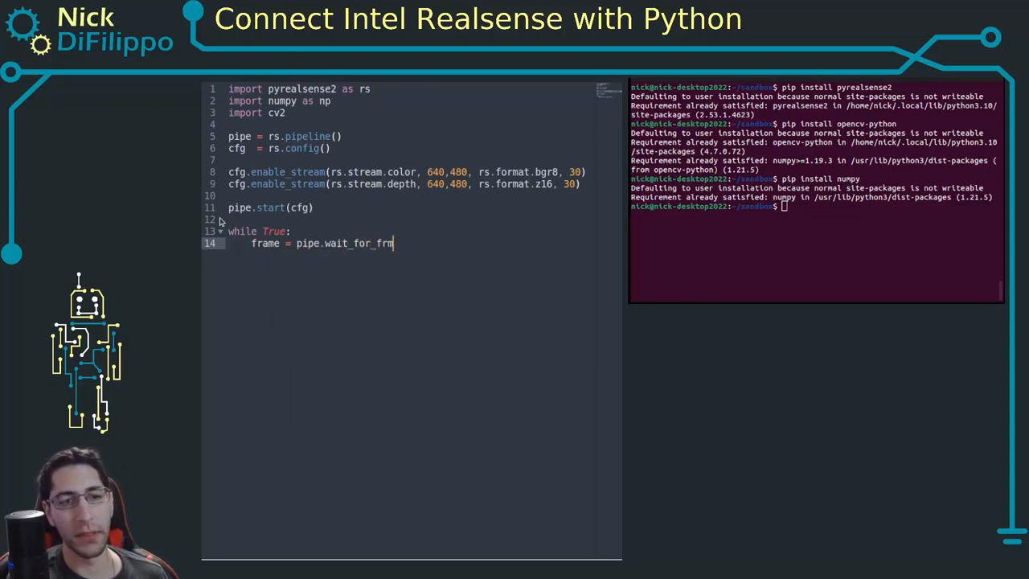
{"action": "type", "text": "ames()"}
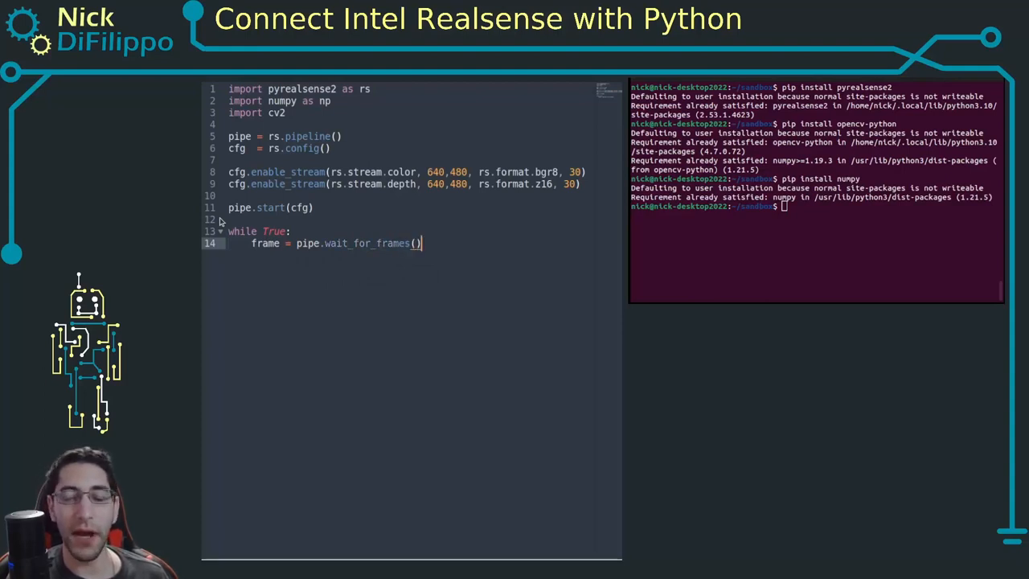
{"action": "key", "text": "Enter"}
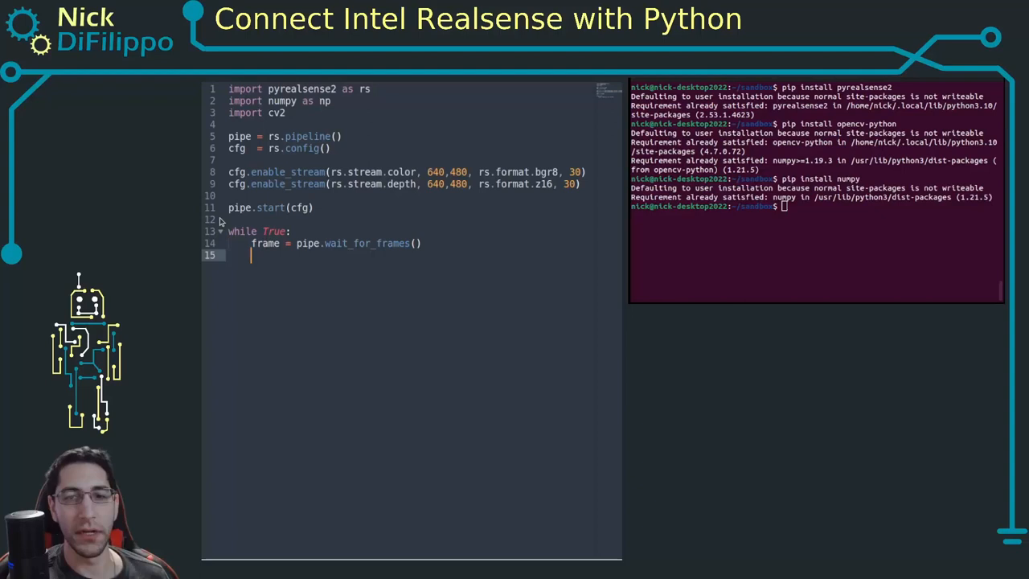
Assign depth_frame = frame.get_depth_frame() and color_frame = frame.get_color_frame()
{"action": "type", "text": "depth_frame = f"}
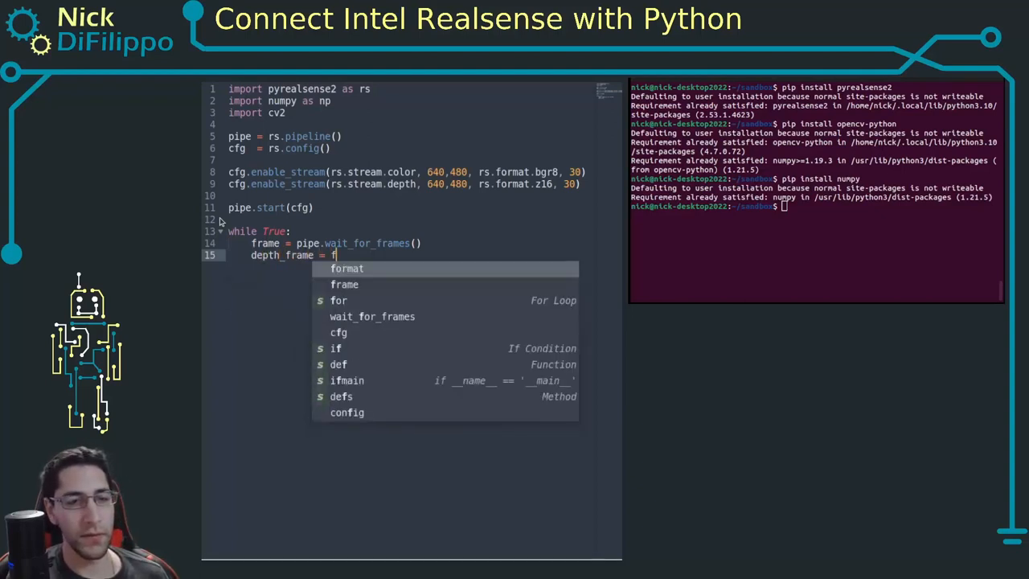
{"action": "type", "text": "rame"}
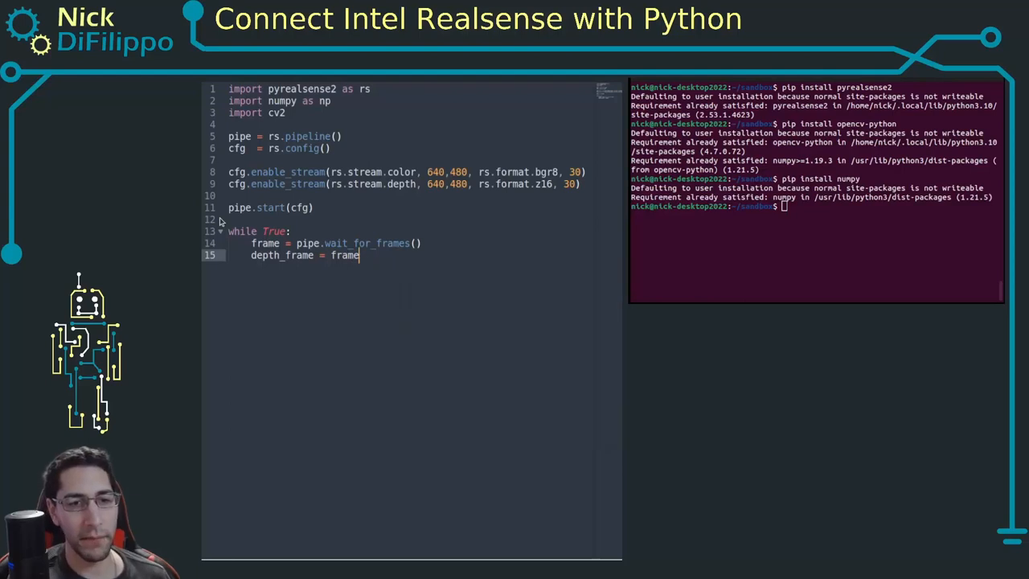
{"action": "type", "text": ".get"}
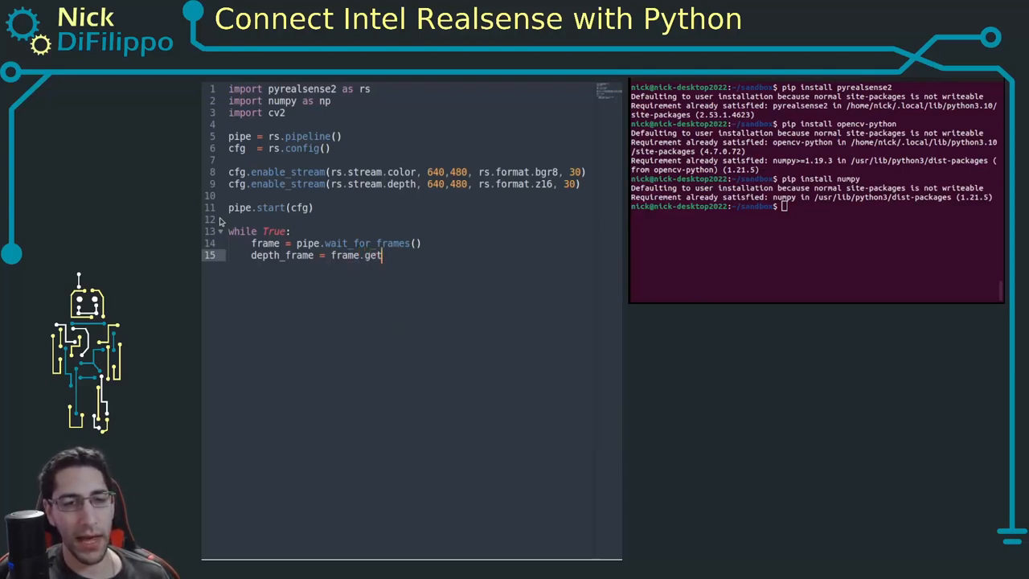
{"action": "type", "text": "_de"}
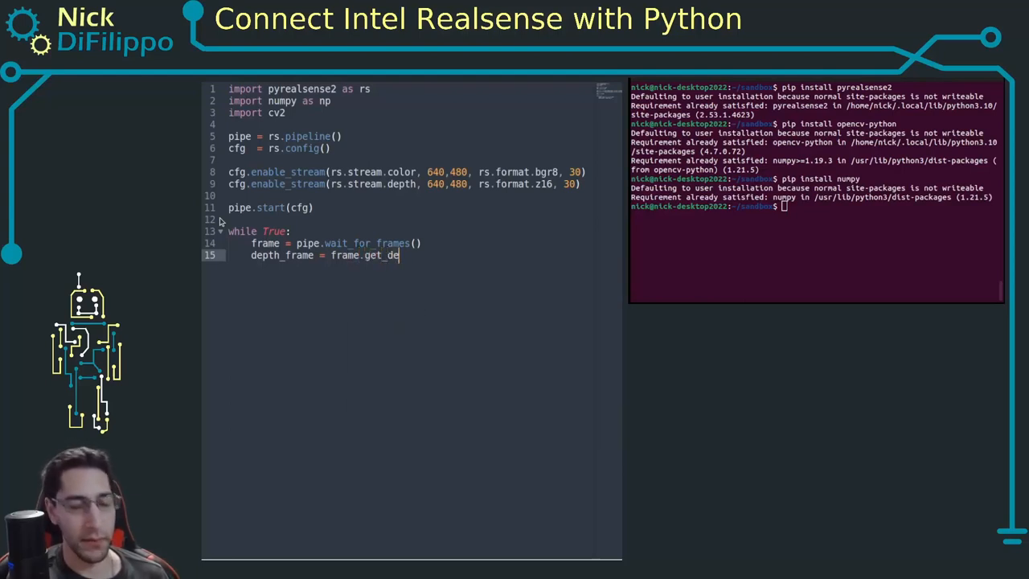
{"action": "type", "text": "pth_frame()"}
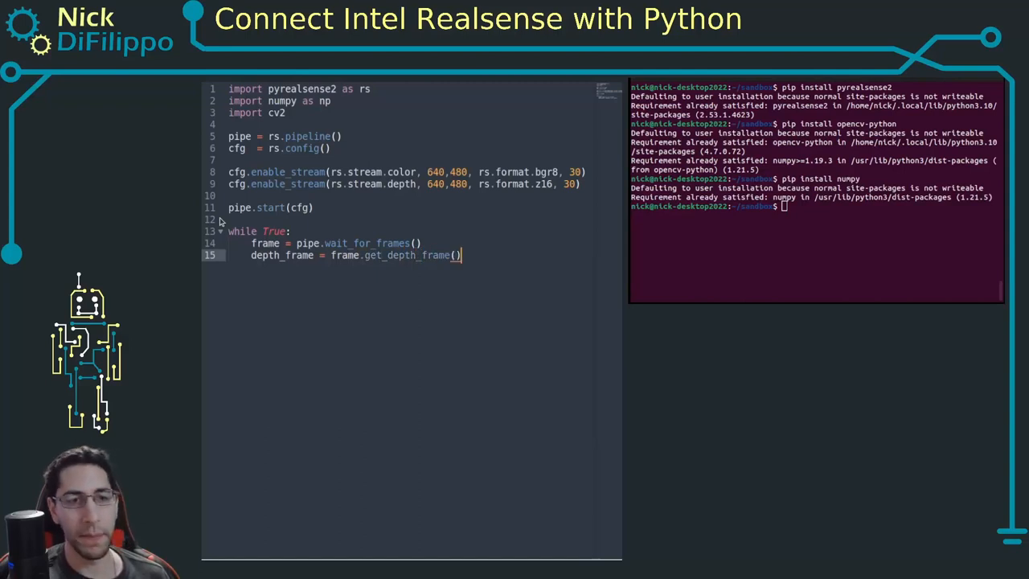
{"action": "type", "text": "color_frame ="}
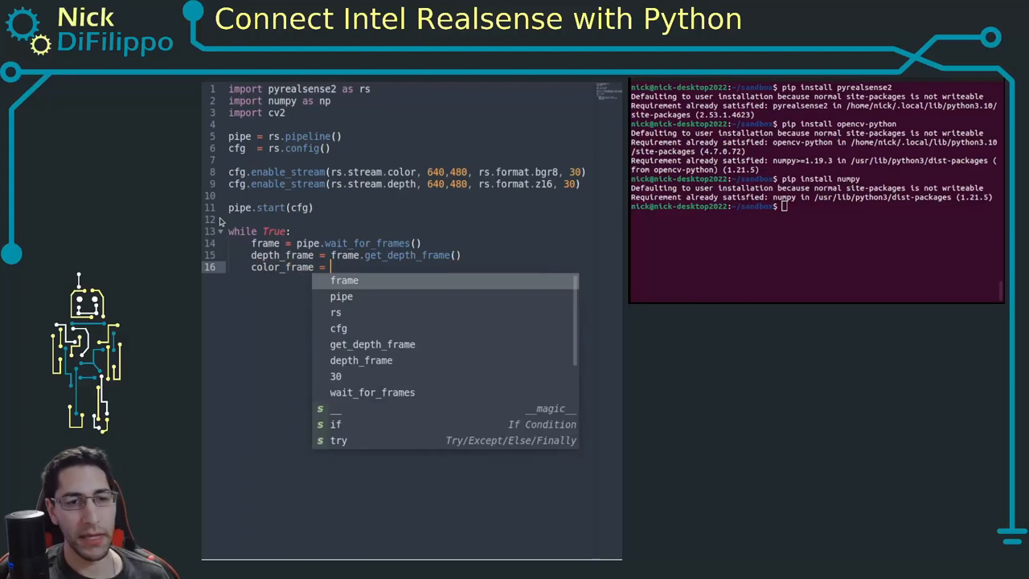
{"action": "type", "text": "frame.get"}
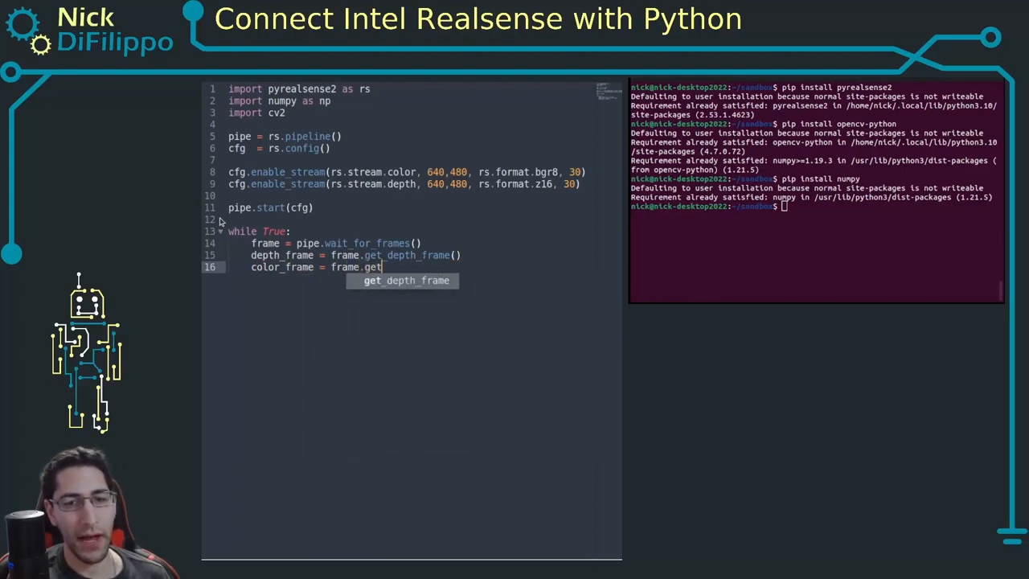
{"action": "type", "text": "_color_f"}
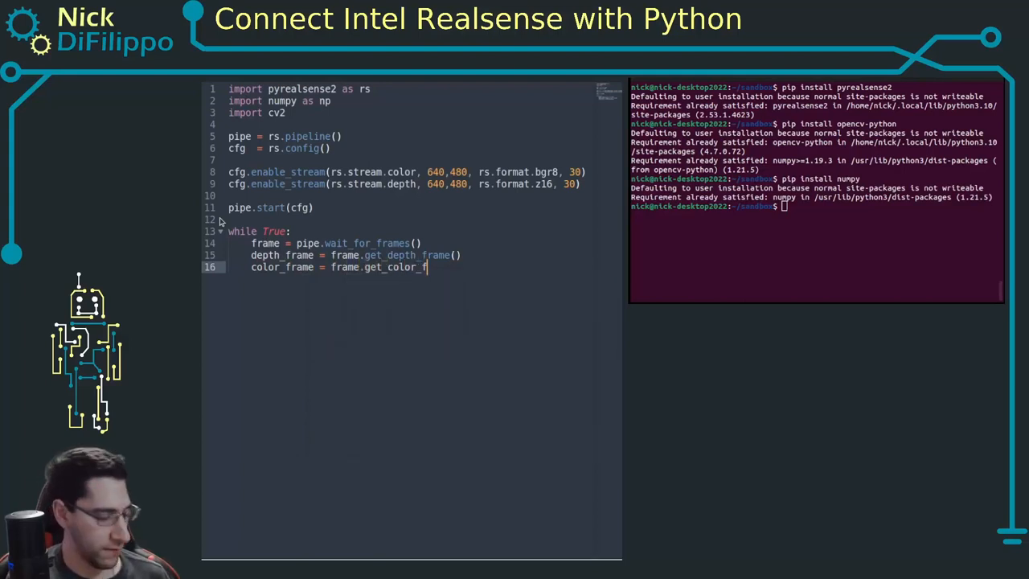
{"action": "type", "text": "rame()"}
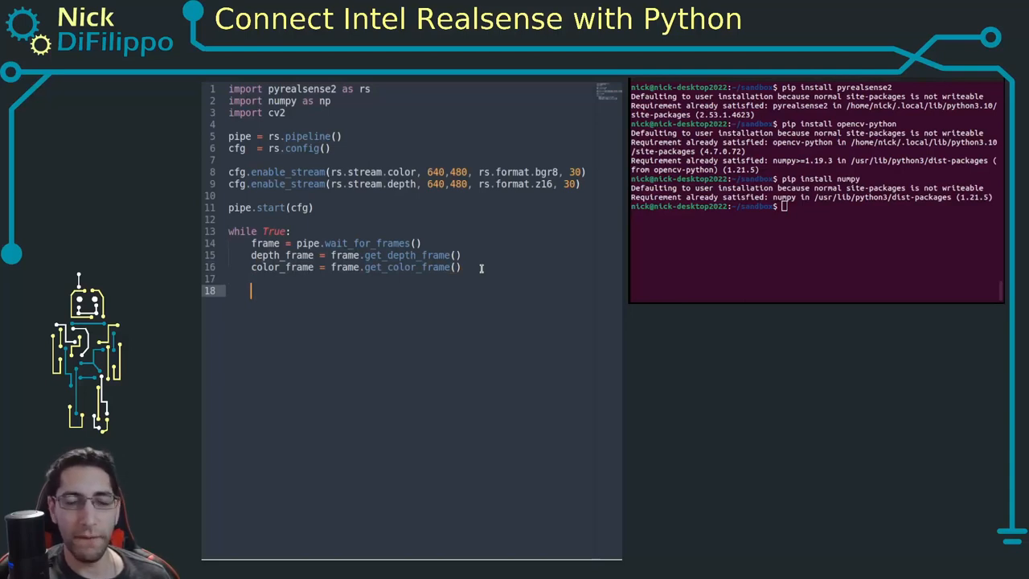
Convert depth_frame data into depth_image with np.asanyarray
{"action": "type", "text": "d"}
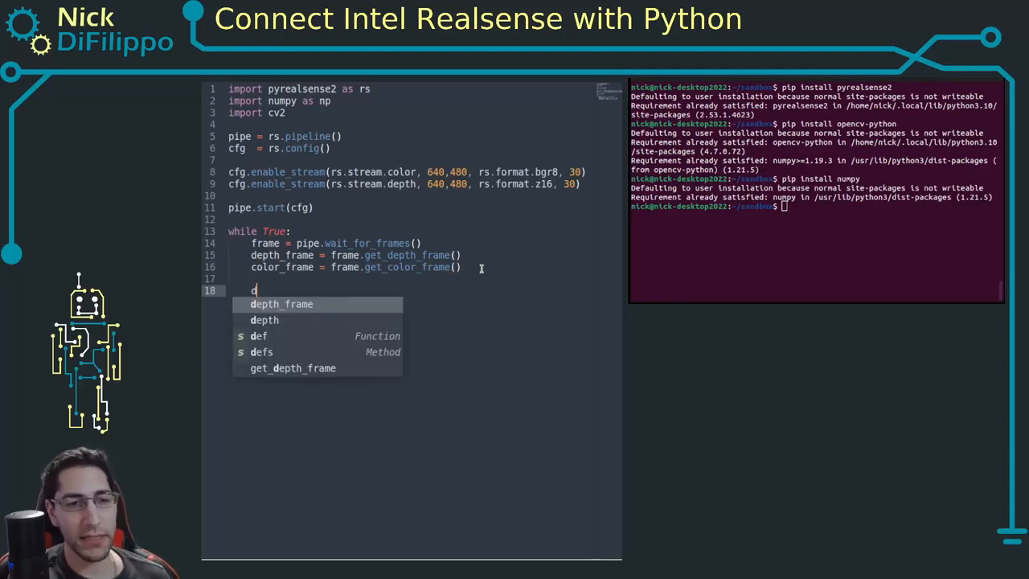
{"action": "type", "text": "epth_image = np."}
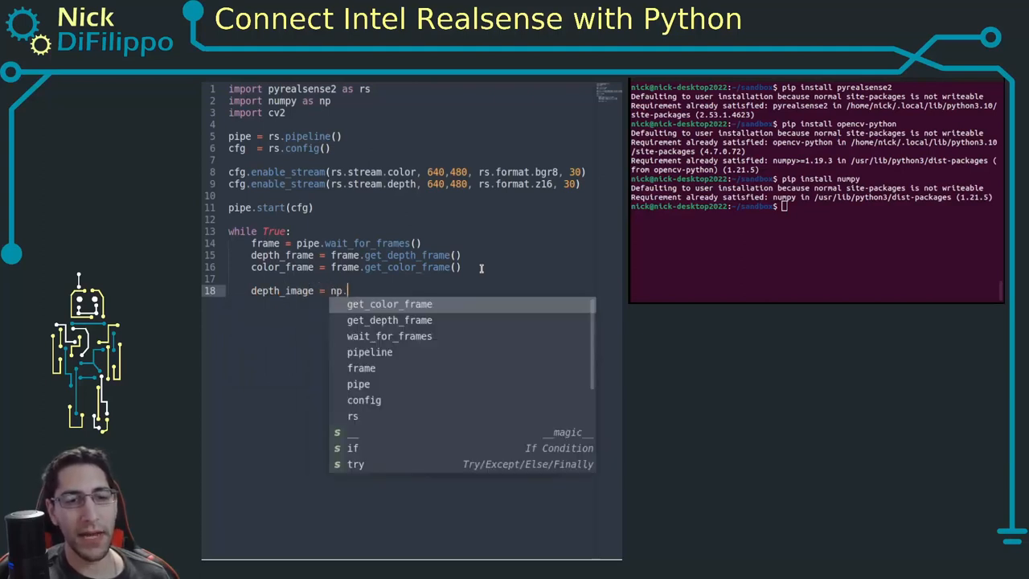
{"action": "type", "text": "asan"}
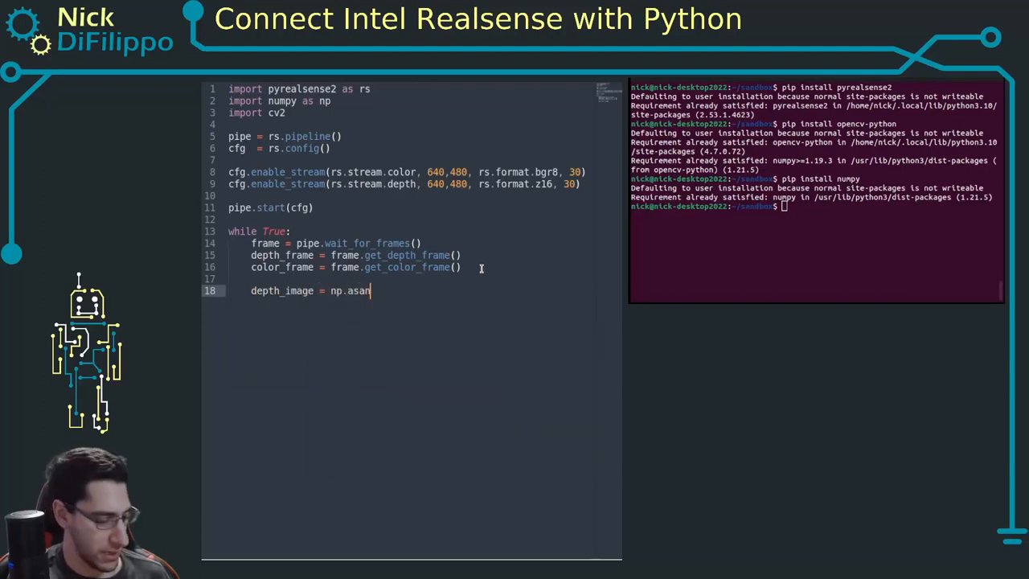
{"action": "type", "text": "yarray"}
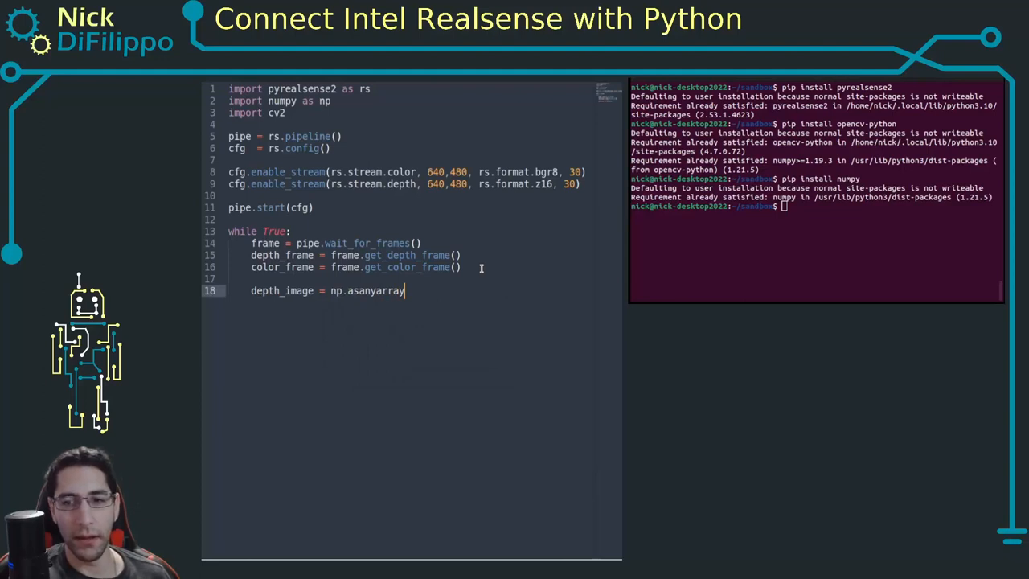
{"action": "type", "text": "(d"}
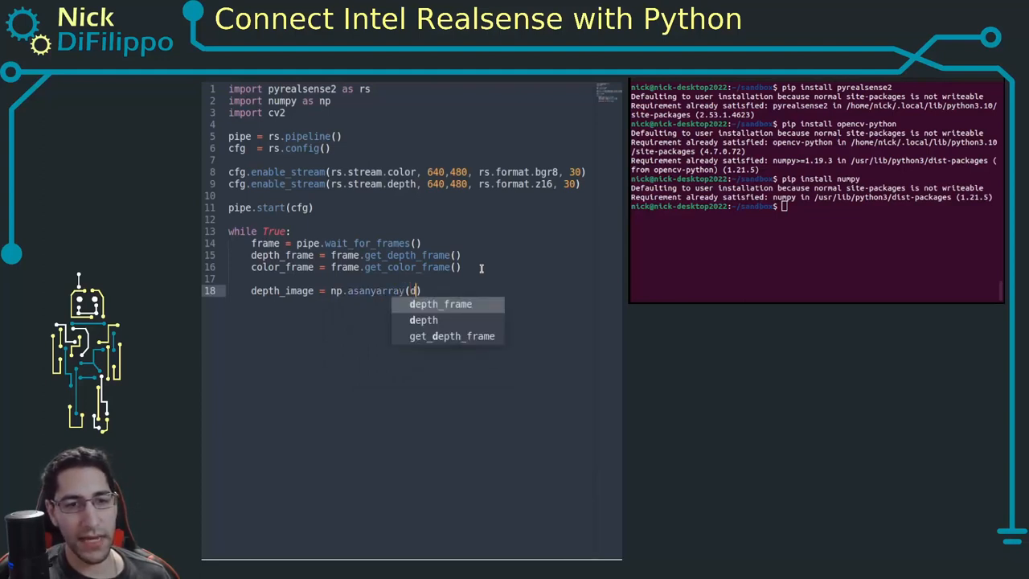
{"action": "type", "text": "depth_fram"}
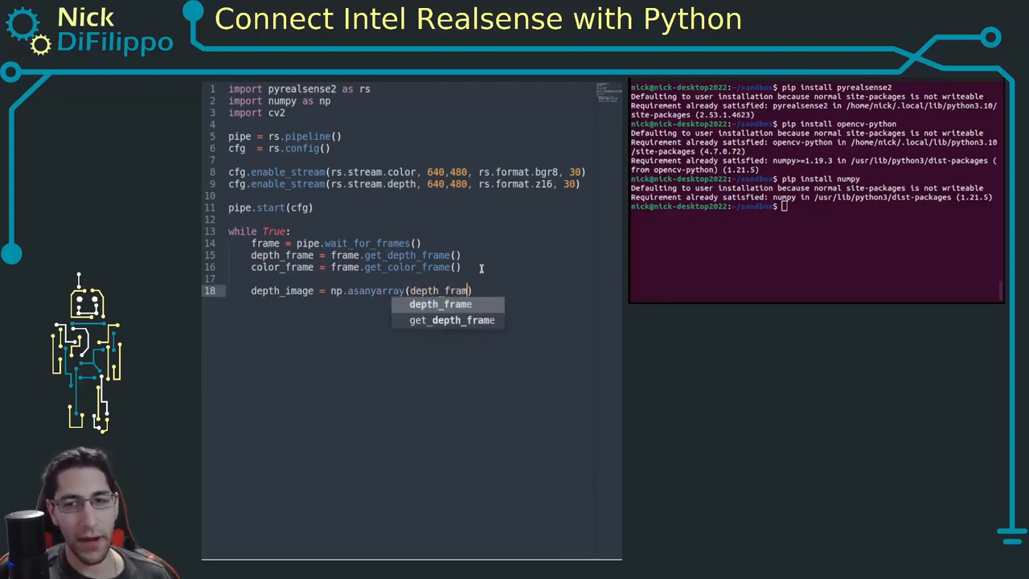
{"action": "type", "text": ".det_"}
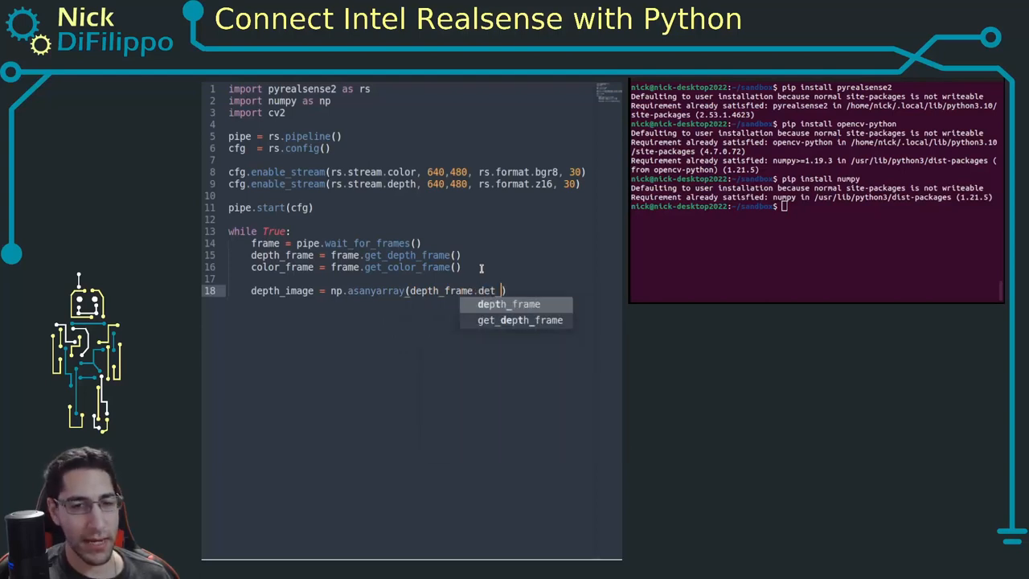
{"action": "type", "text": "get_data"}
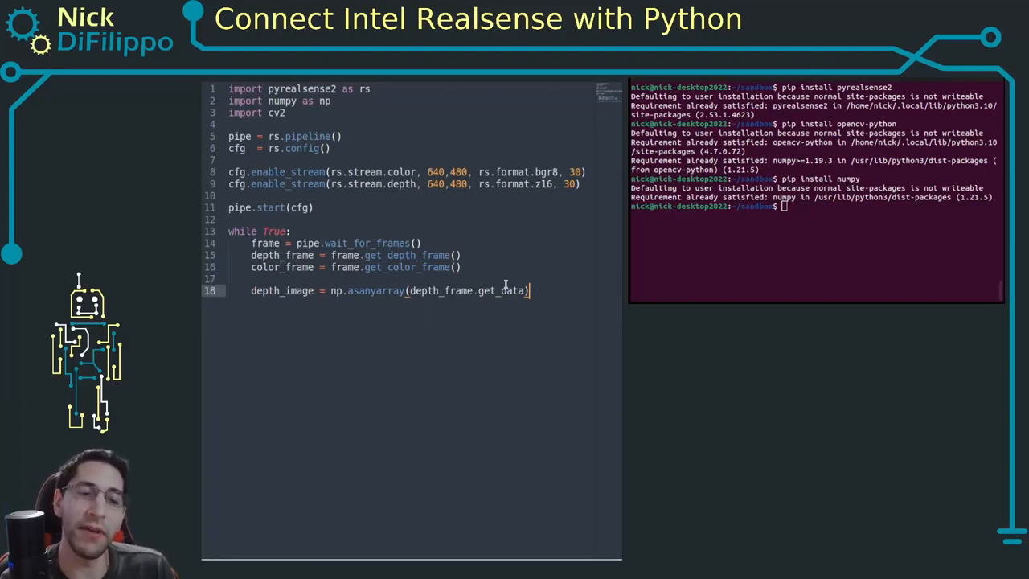
{"action": "key", "text": "Enter"}
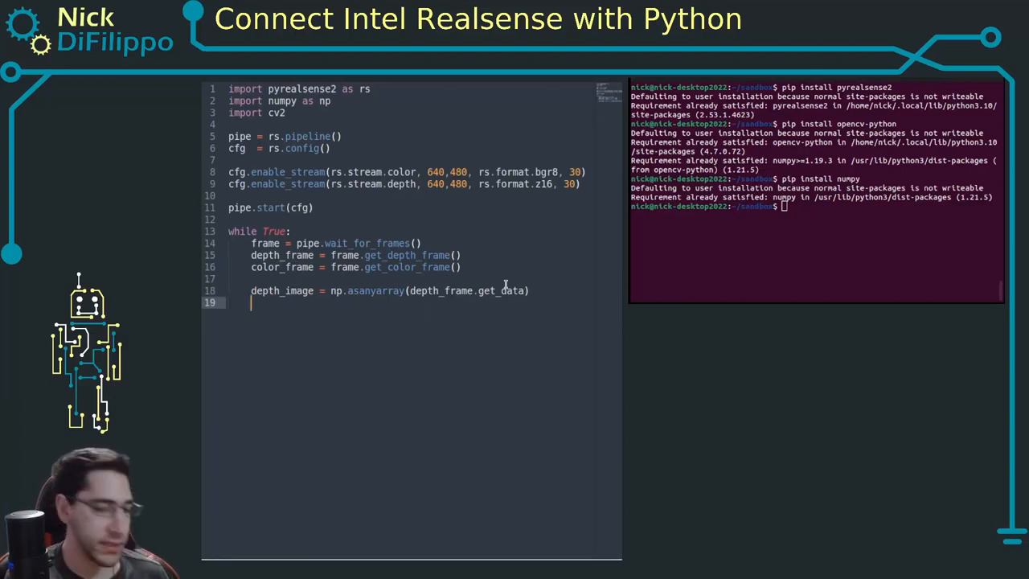
Convert color_frame data into color_image and begin a cv2.imshow line
{"action": "type", "text": "color_"}
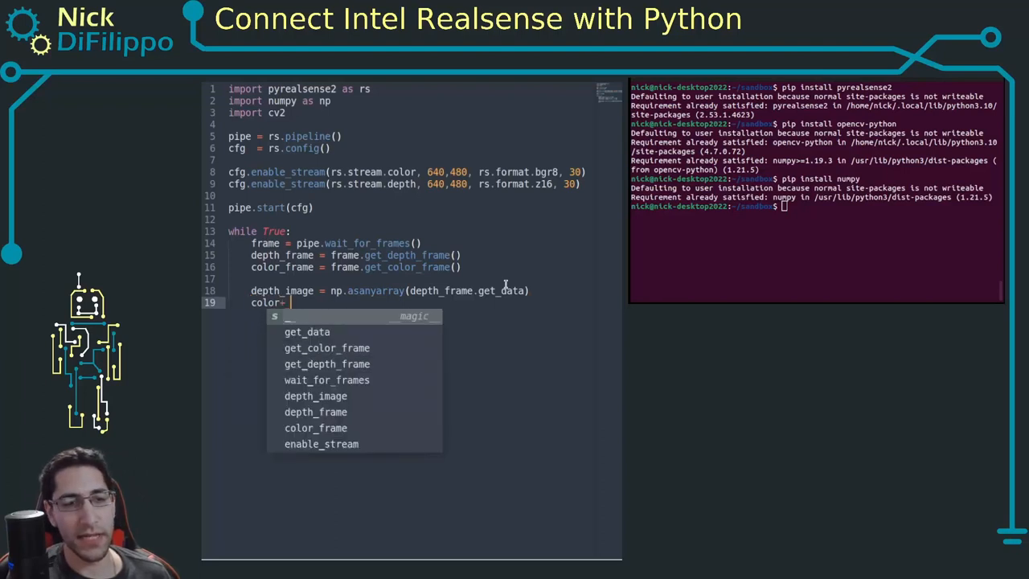
{"action": "type", "text": "color_image = np.asanyarray(colo"}
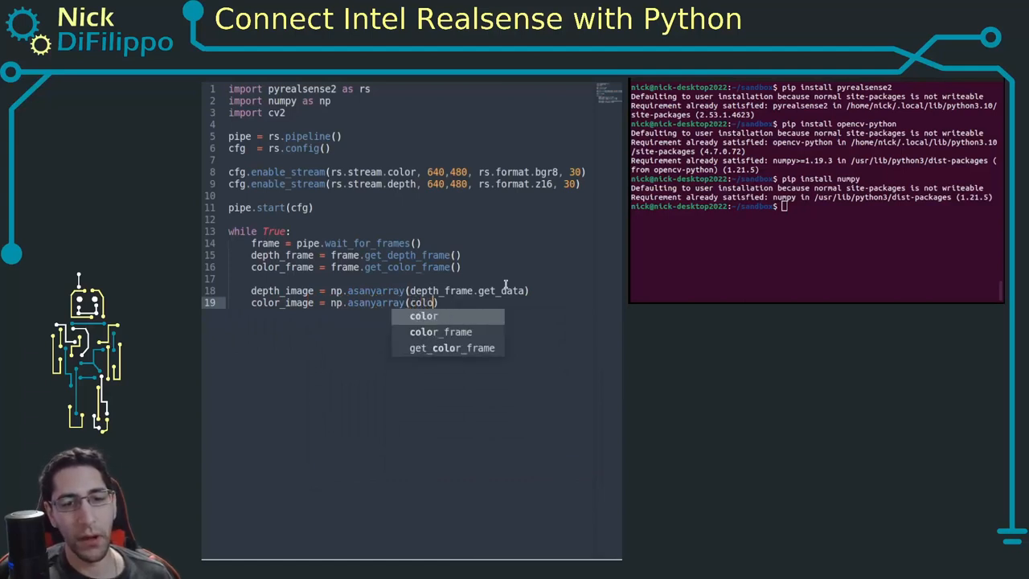
{"action": "type", "text": "_fra"}
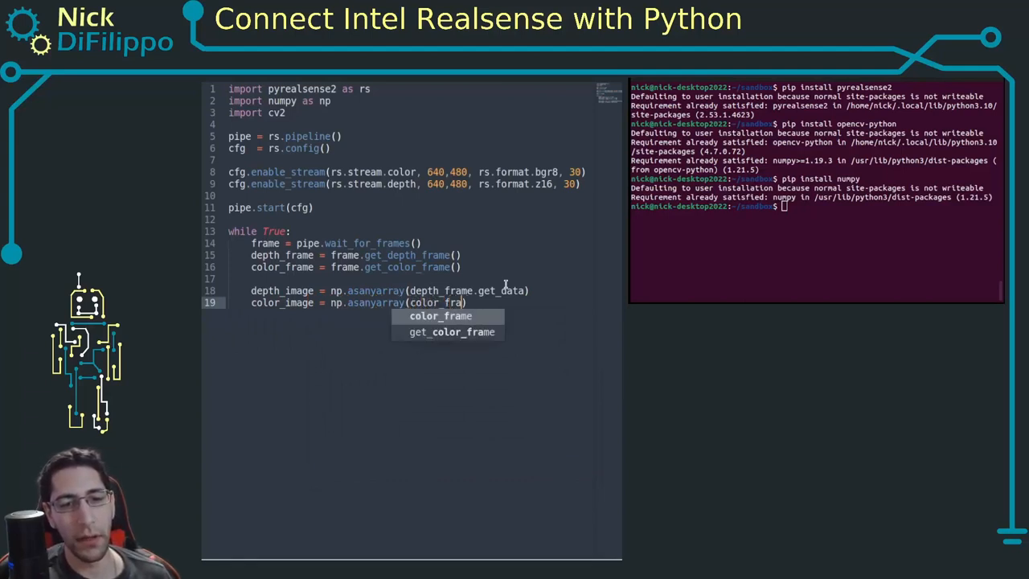
{"action": "type", "text": ".get_data"}
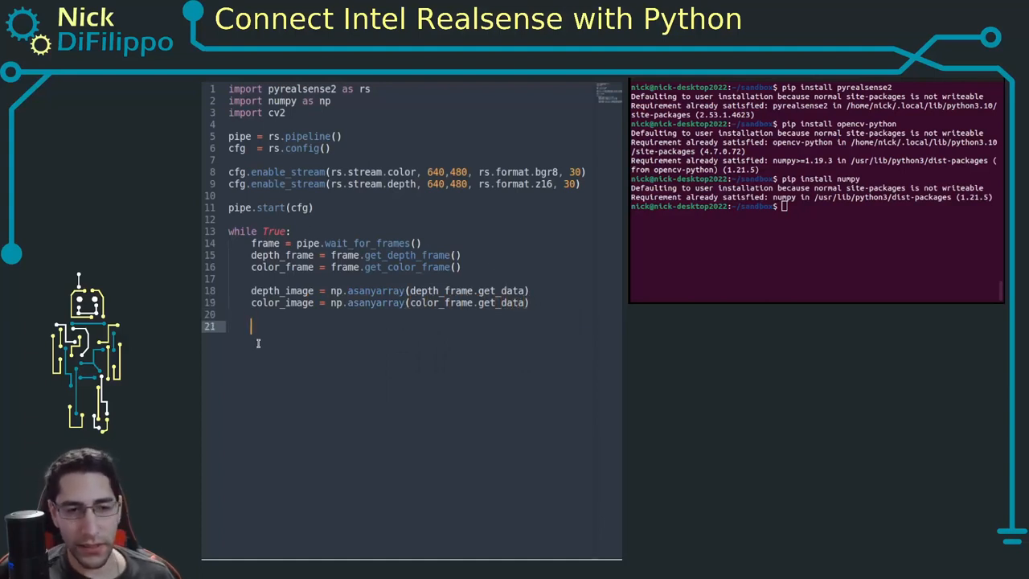
{"action": "type", "text": "cv2.imshow"}
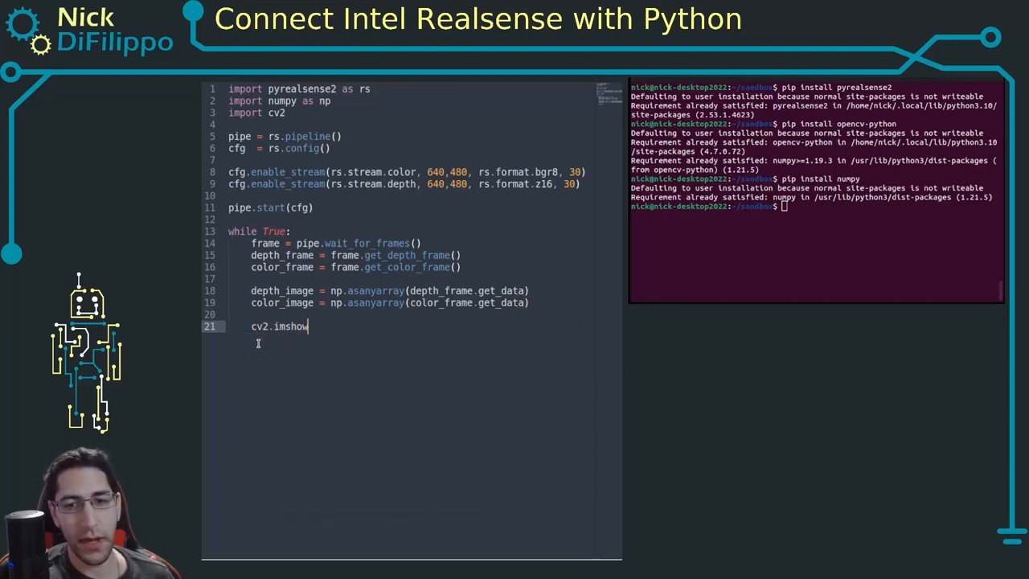
Show color_image in an 'rgb' window and start a second imshow call
{"action": "type", "text": "('r"}
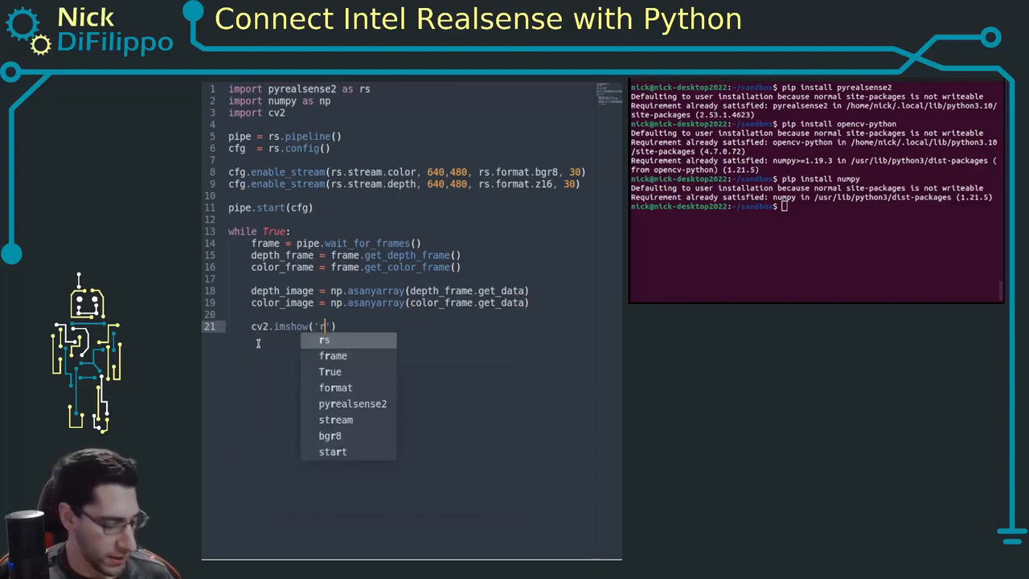
{"action": "type", "text": "gb',"}
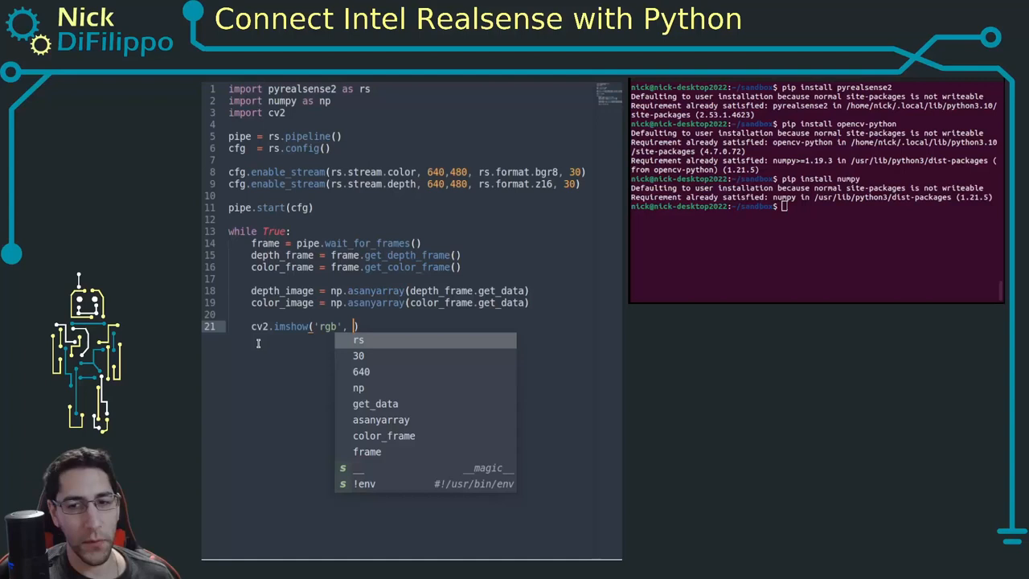
{"action": "type", "text": "color_image"}
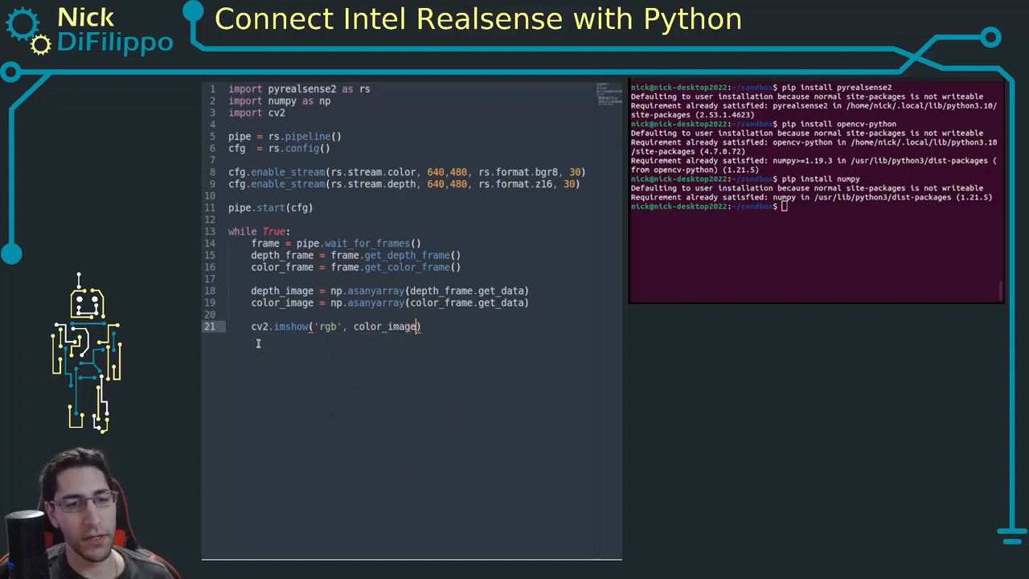
{"action": "type", "text": "cv2.imshow('depth', depth_image"}
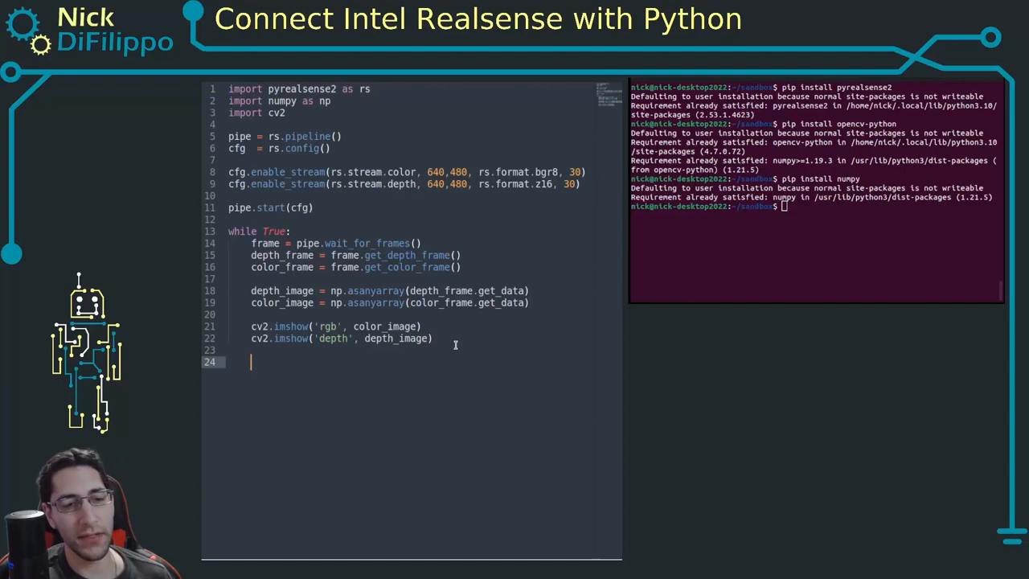
Break the loop when cv2.waitKey(1) equals 'q', then call pipe.stop()
{"action": "type", "text": "if cv2.wa"}
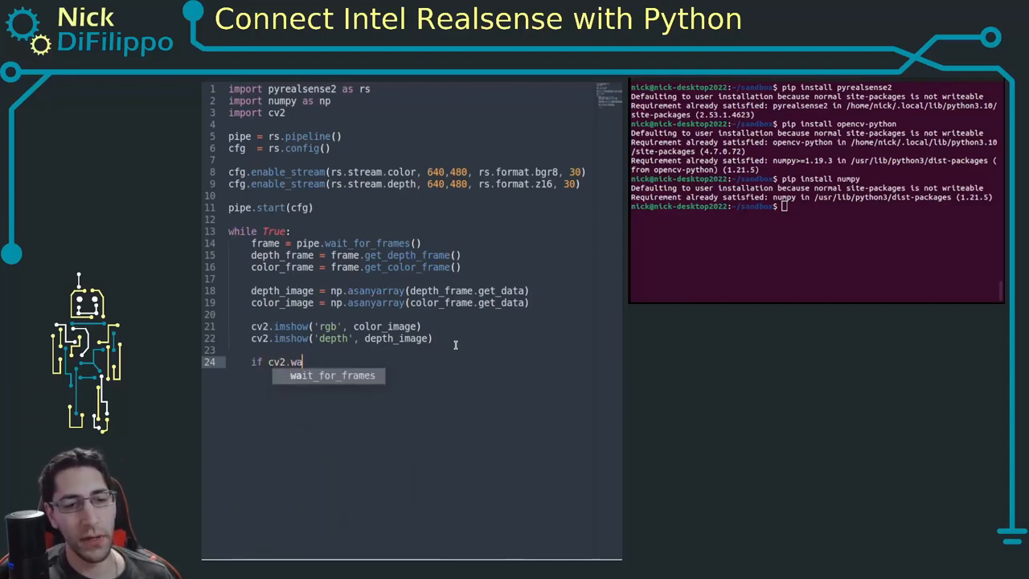
{"action": "type", "text": "itKey"}
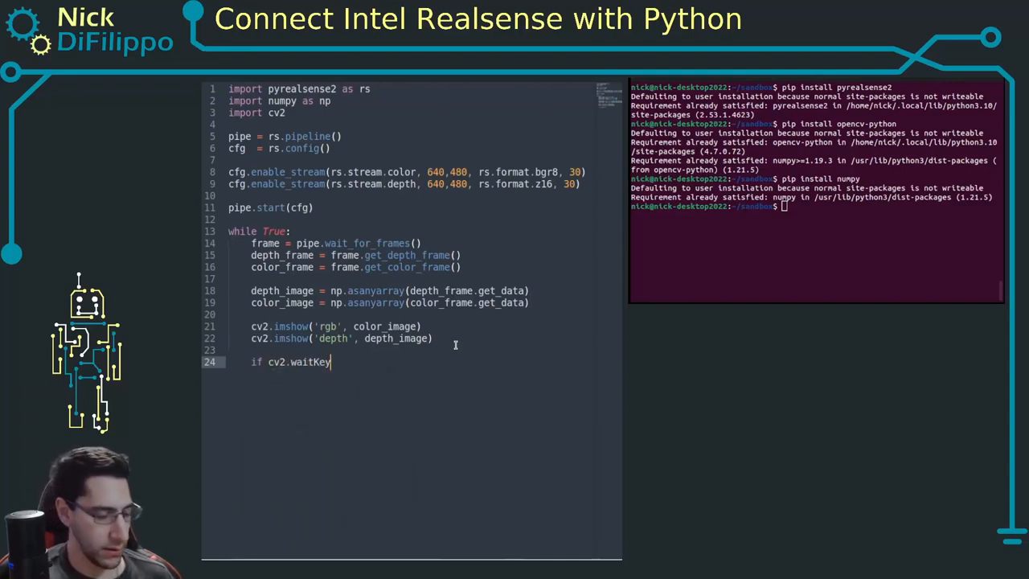
{"action": "type", "text": "(1) =="}
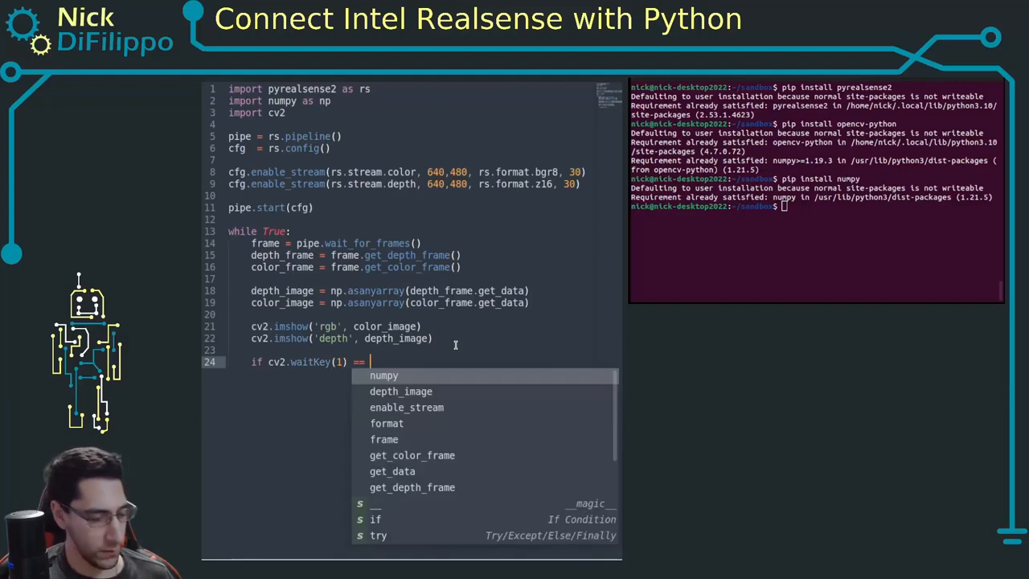
{"action": "type", "text": "ord("}
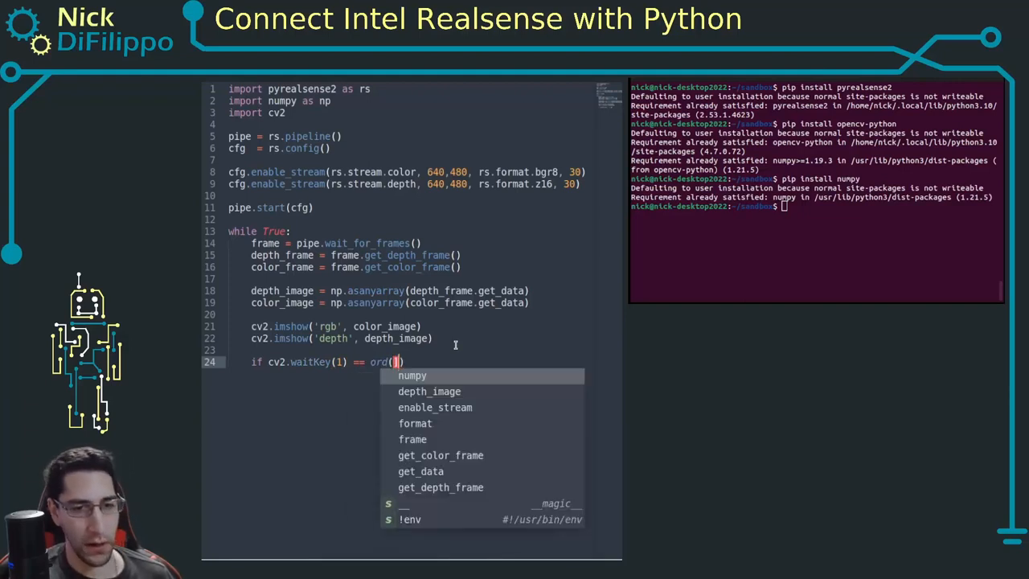
{"action": "type", "text": "'q'):"}
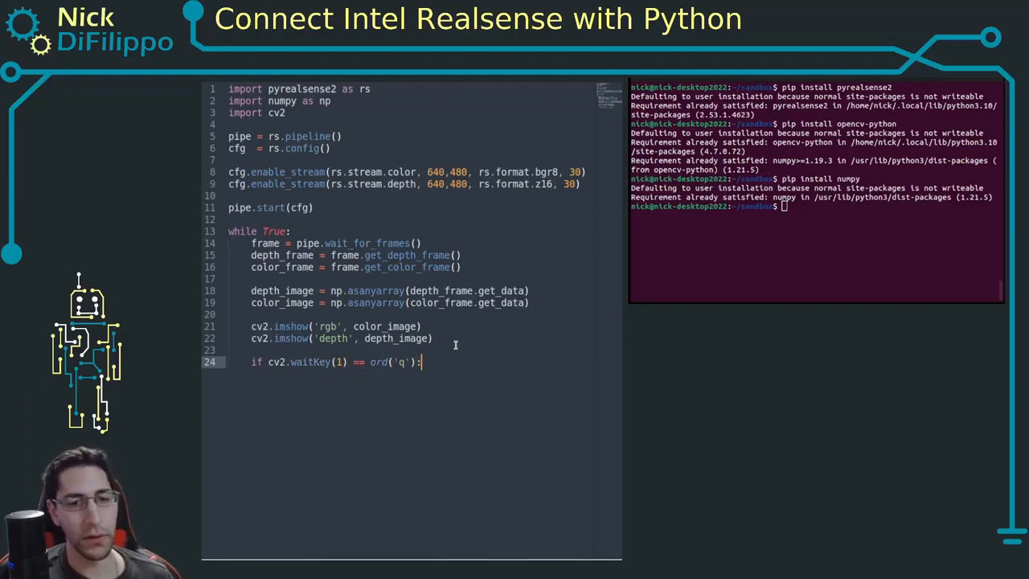
{"action": "type", "text": "break"}
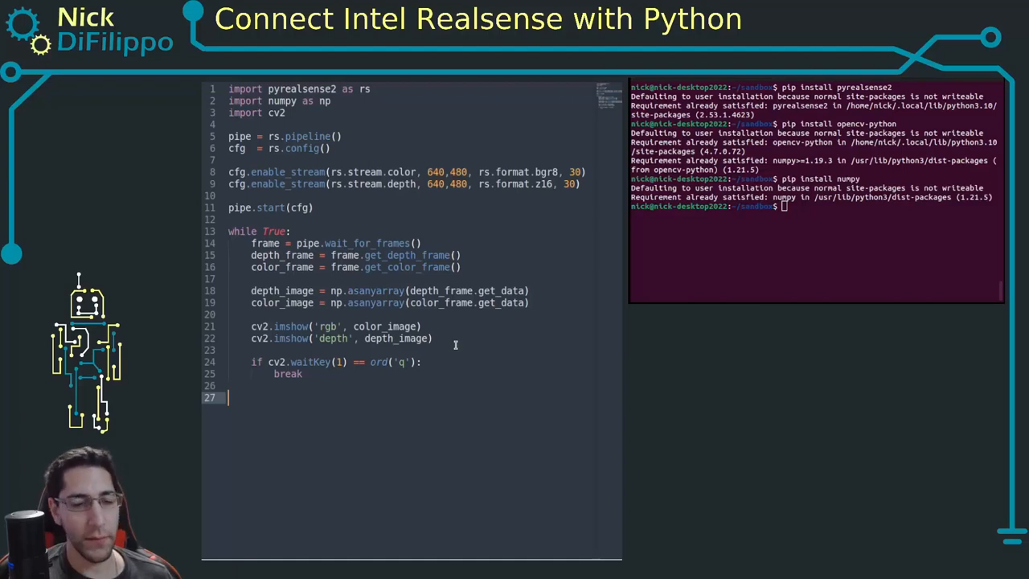
{"action": "type", "text": "pipe.stop("}
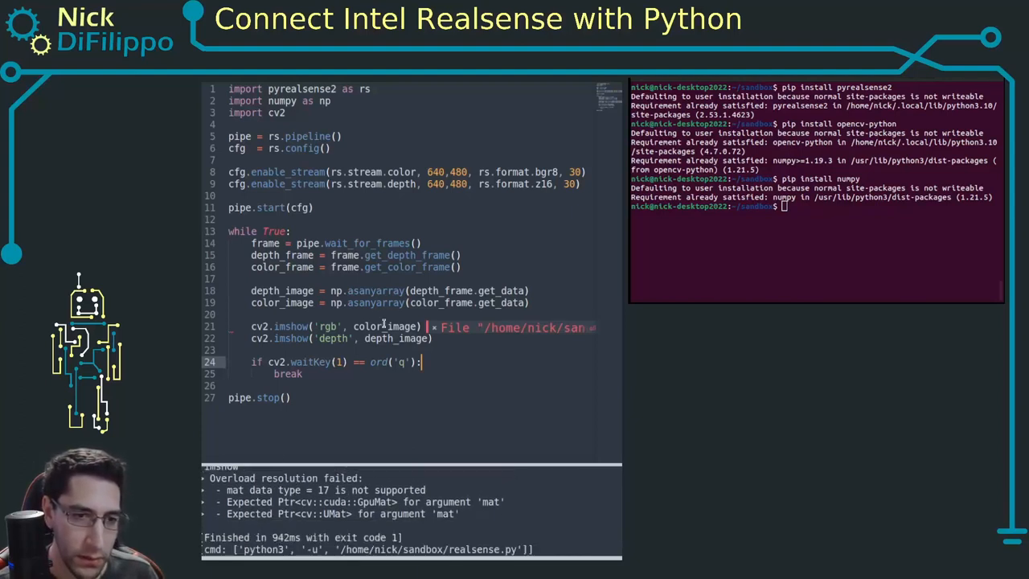
Add the missing parentheses to both get_data() calls and rerun the script
{"action": "double_click", "coordinate": [385, 326]}
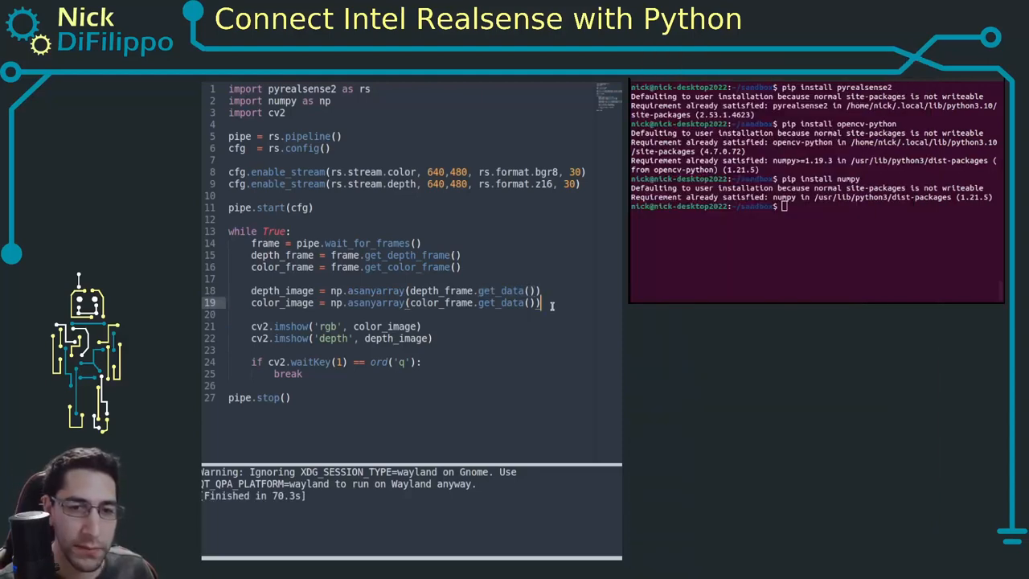
Start depth_cm = cv2.applyColorMap(cv2.convertScaleAbs(depth_image, alpha=0.5), ...)
{"action": "type", "text": "depth_cm ="}
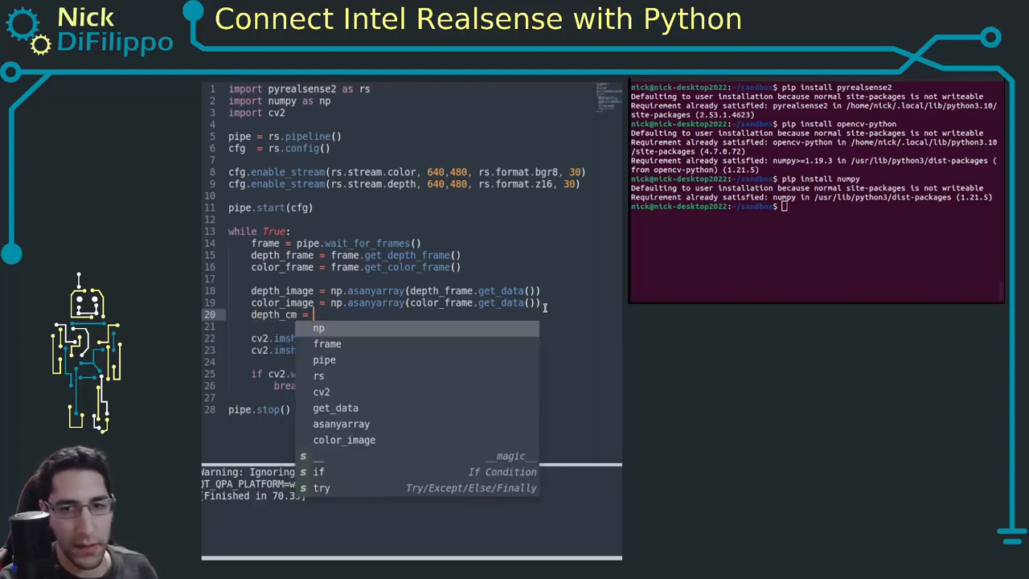
{"action": "type", "text": "cv2."}
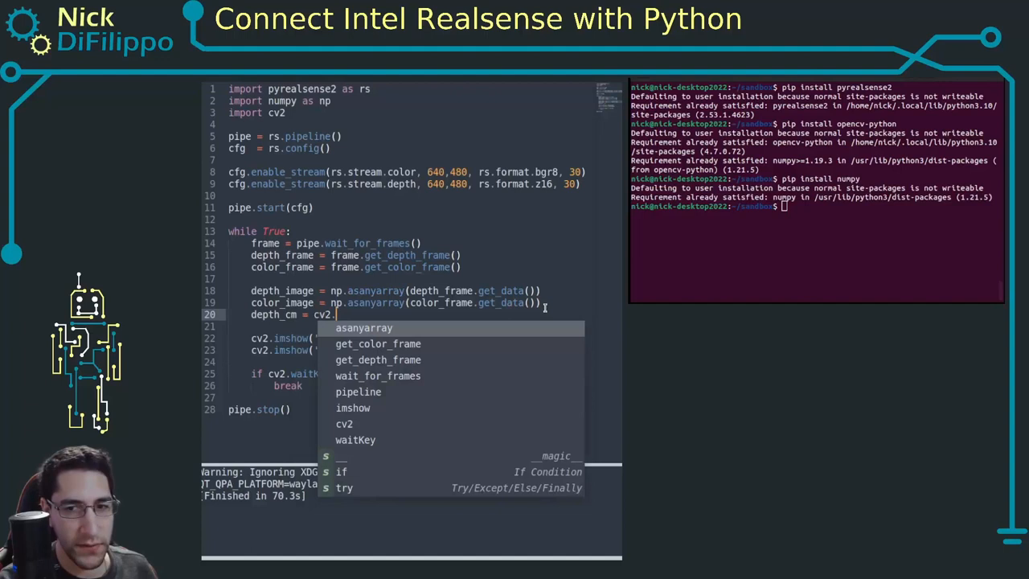
{"action": "type", "text": "applyColo"}
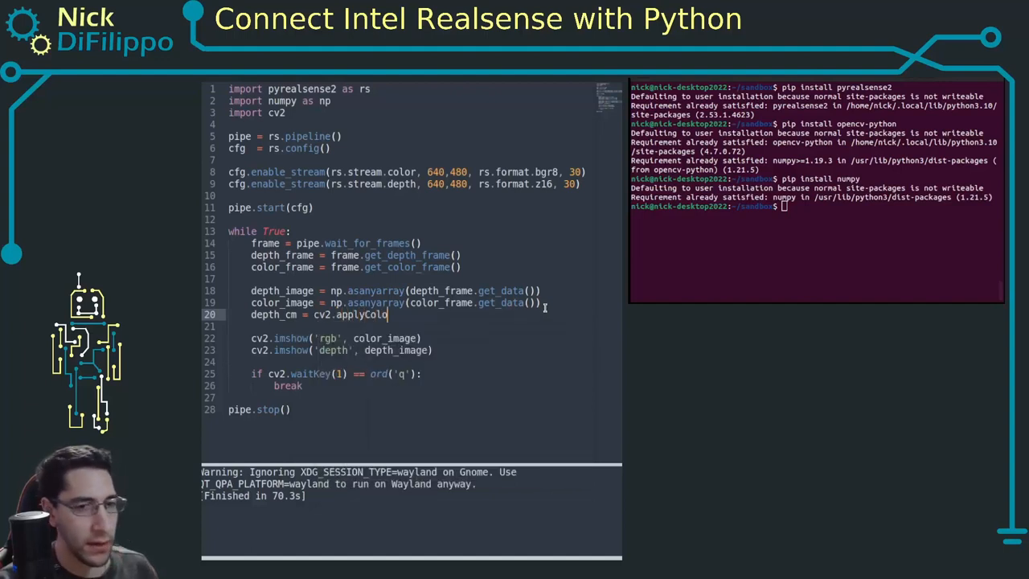
{"action": "type", "text": "rMap(c"}
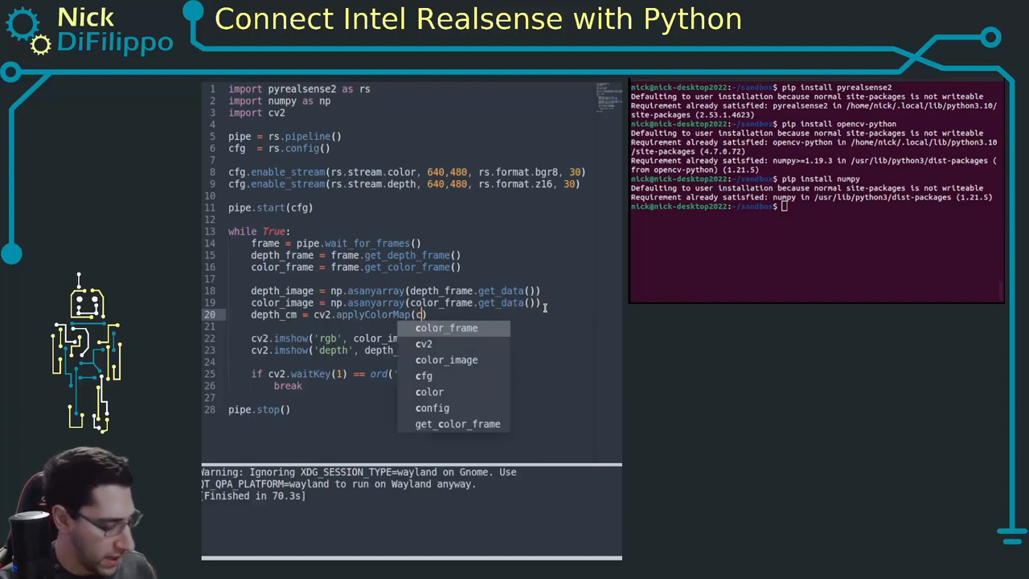
{"action": "type", "text": "cv2."}
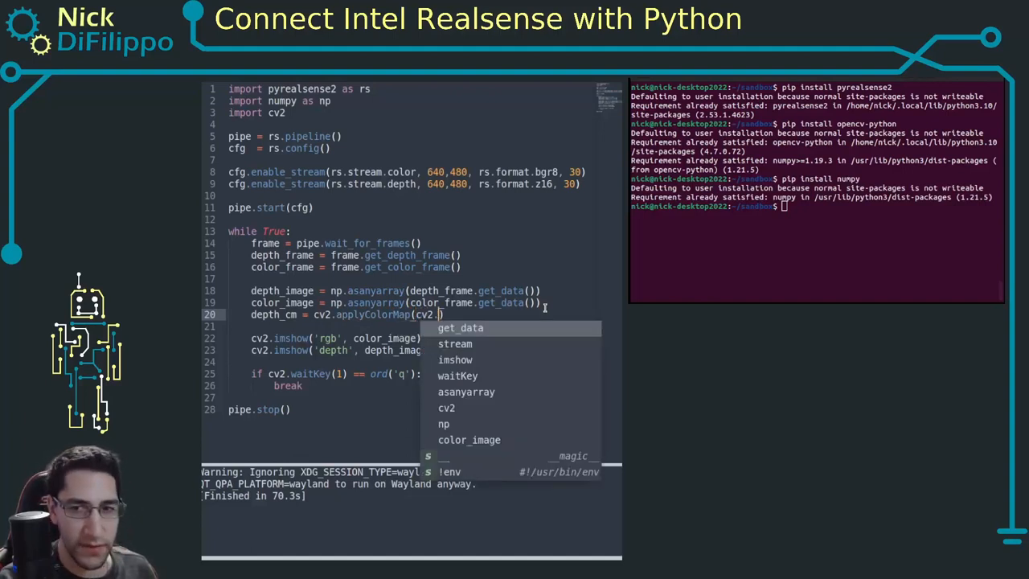
{"action": "type", "text": "con"}
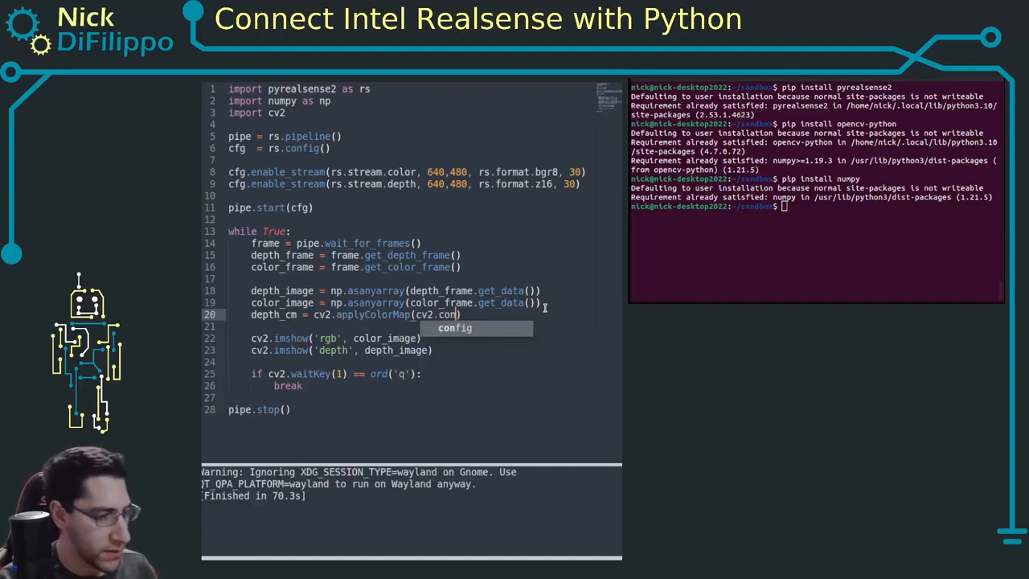
{"action": "type", "text": "vertScale("}
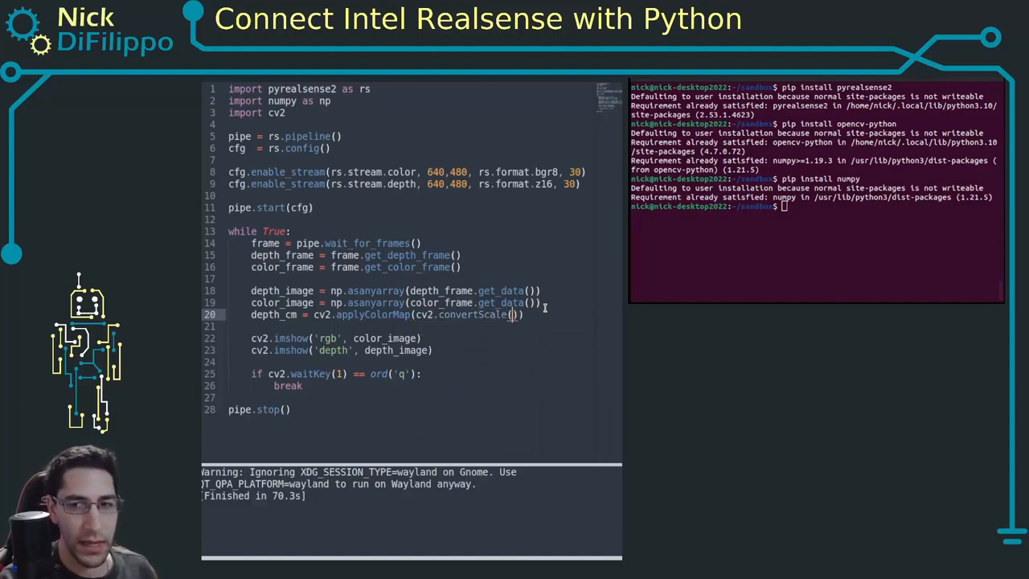
{"action": "type", "text": "Abs"}
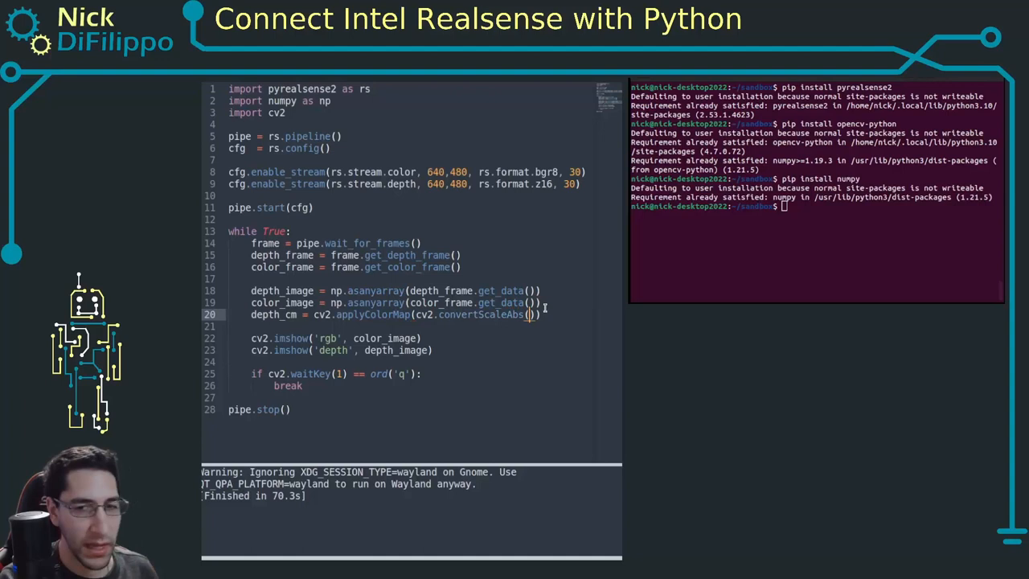
{"action": "type", "text": "depth_image"}
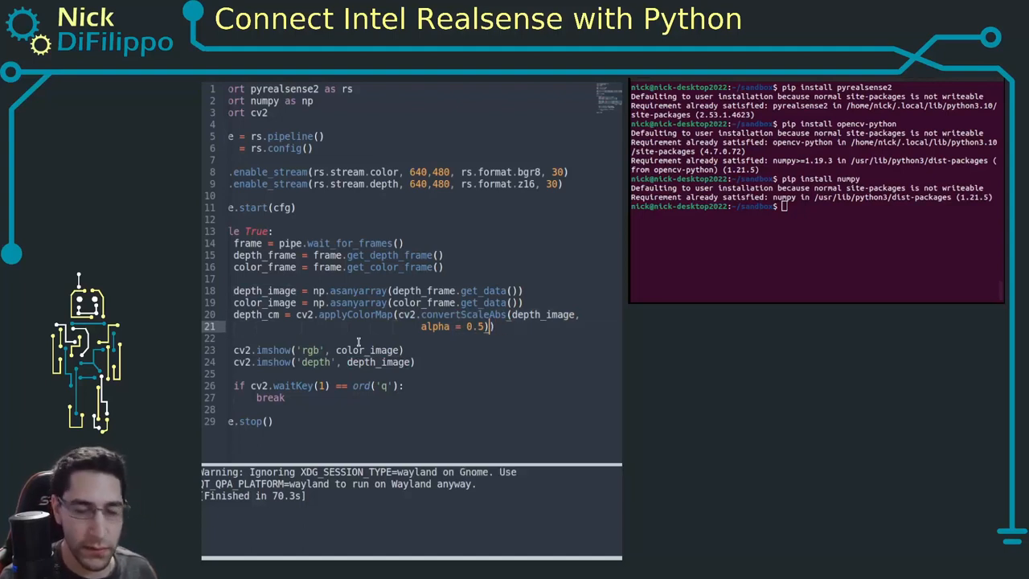
{"action": "type", "text": ", cv2.COLORMAP_JET"}
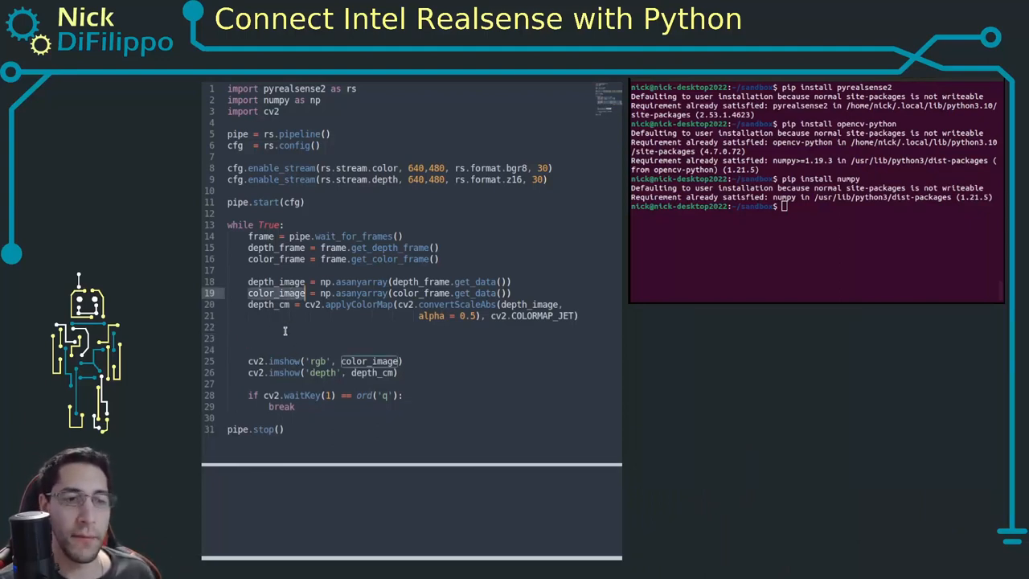
Begin a gray_image assignment line with a cv2 call inside the loop
{"action": "type", "text": "cv2."}
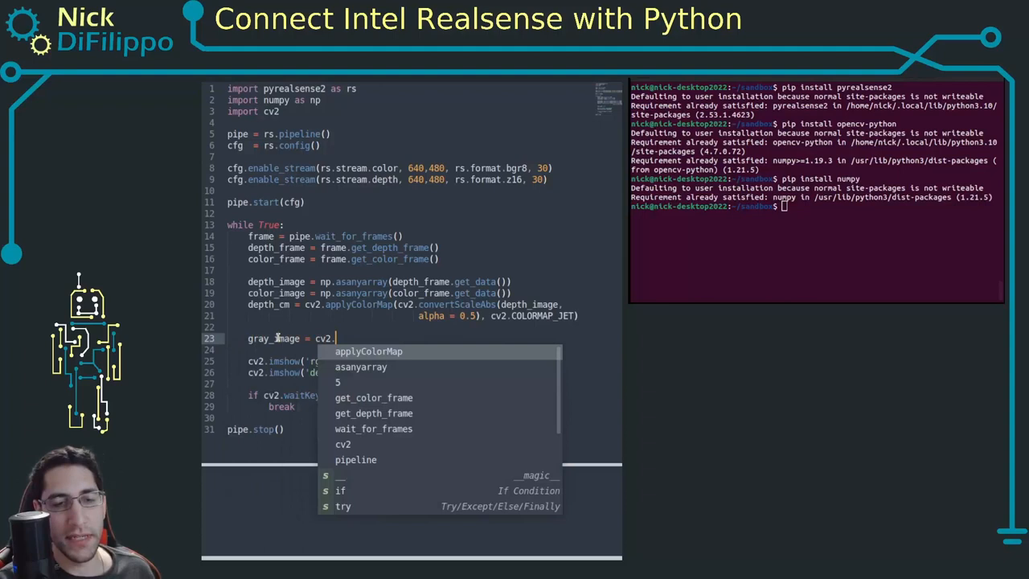
Write gray_image = cv2.cvtColor(color_image, cv2.COLOR_BGR2GRAY) and show gray_image in the rgb imshow
{"action": "type", "text": "cvyColor(co"}
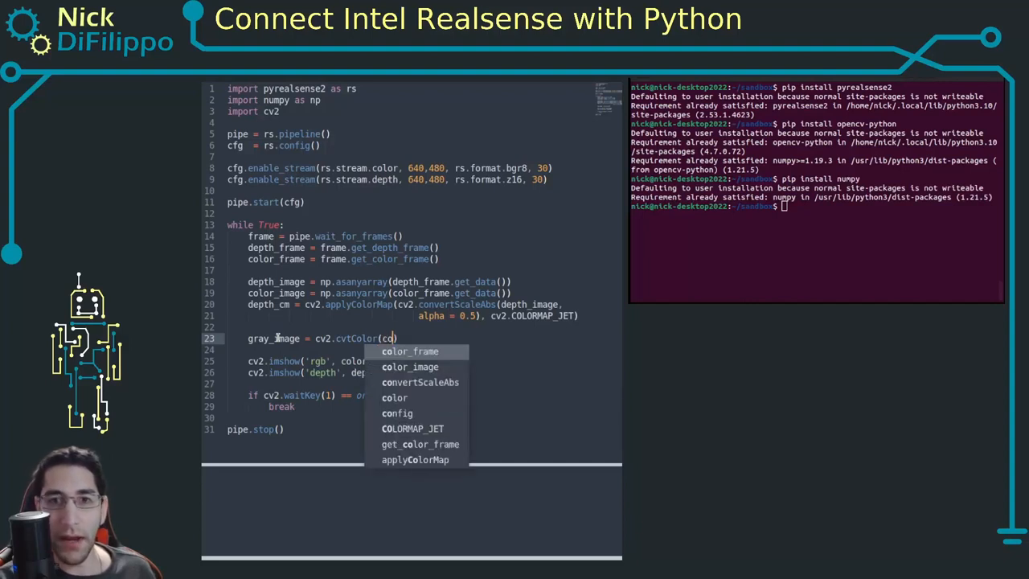
{"action": "left_click", "coordinate": [409, 367]}
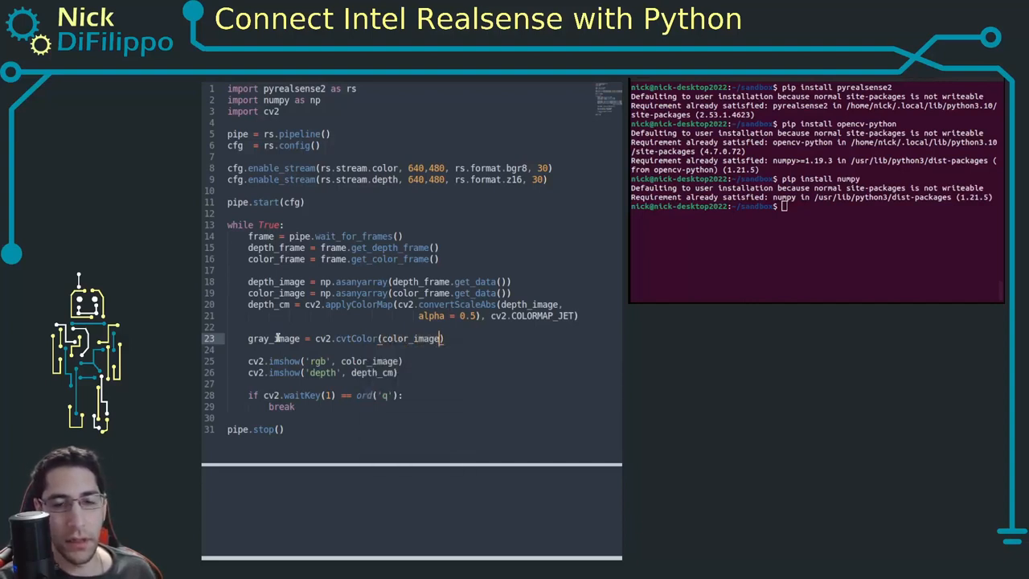
{"action": "type", "text": ", cv2.cvt"}
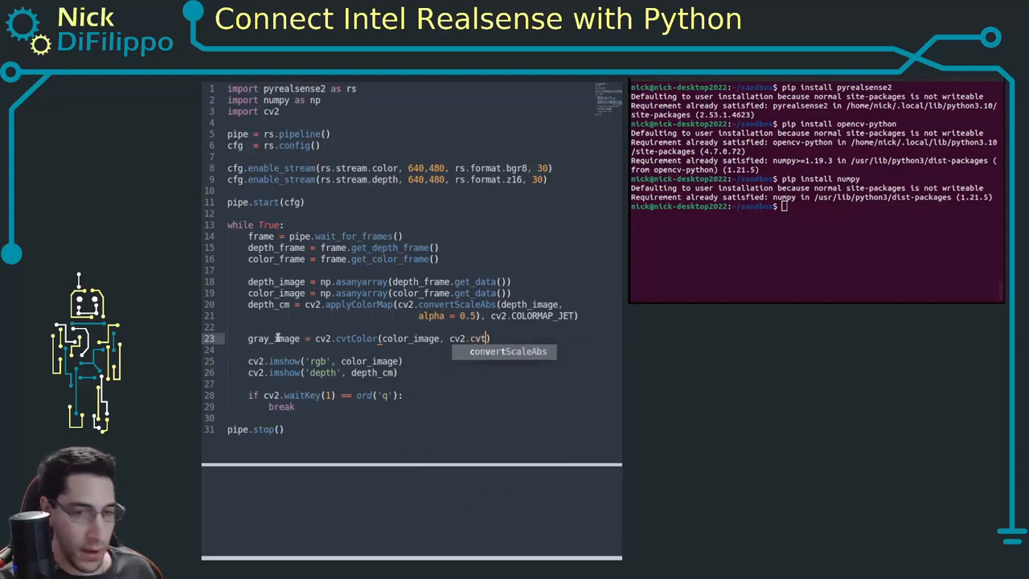
{"action": "key", "text": "BackSpace"}
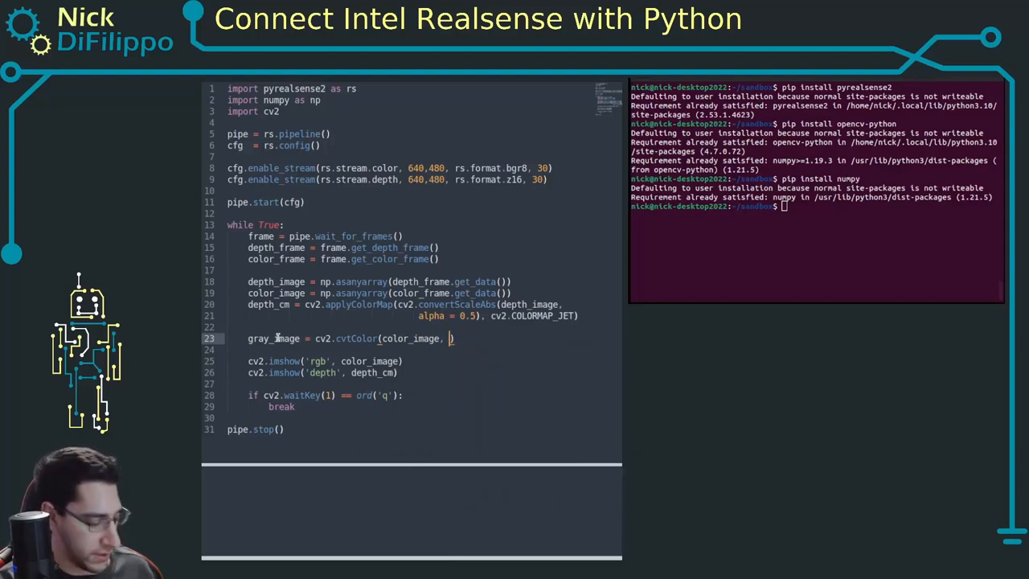
{"action": "type", "text": "cv2.COLOR"}
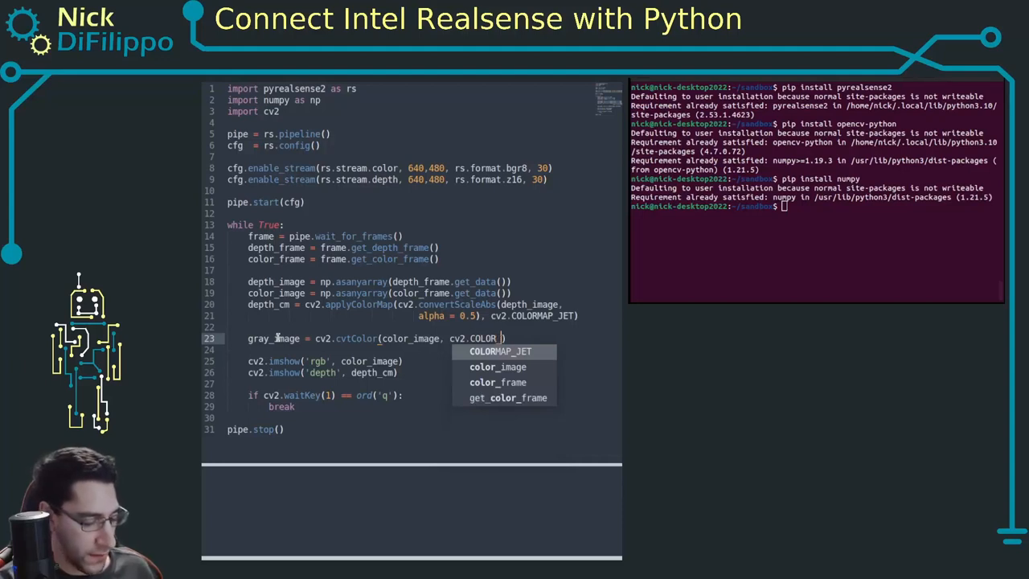
{"action": "type", "text": "_BGR2GRAY"}
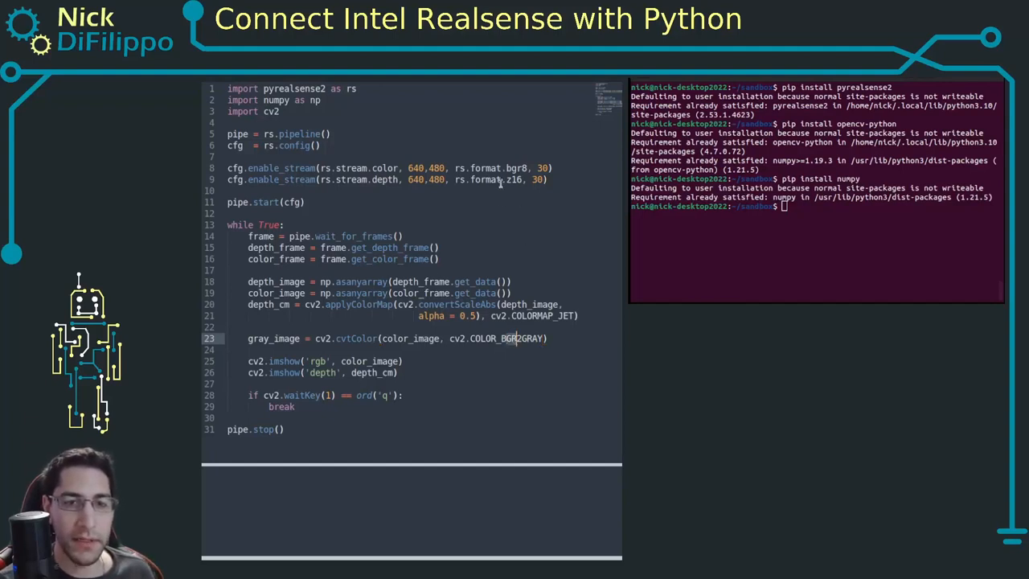
{"action": "left_click", "coordinate": [518, 168]}
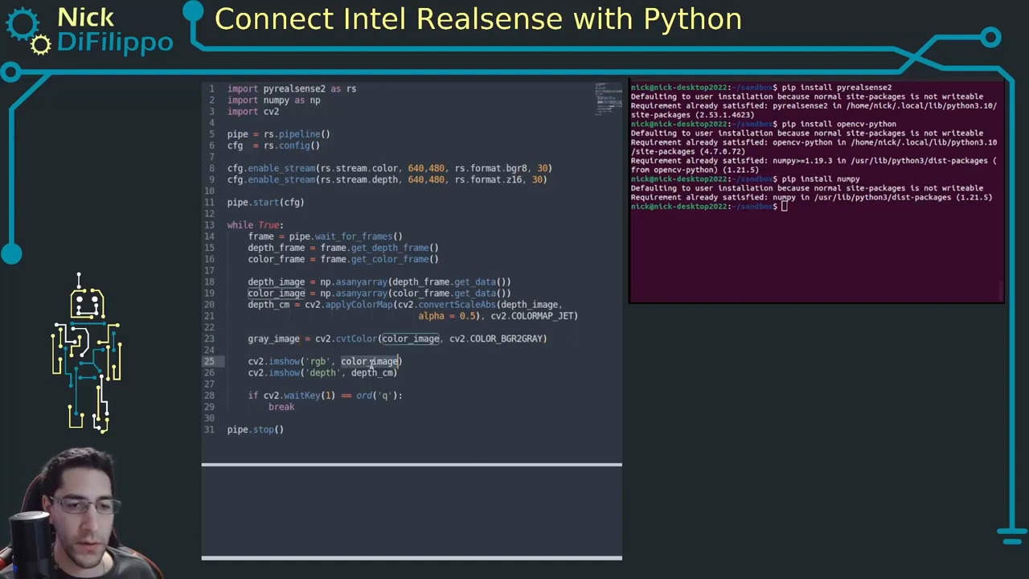
{"action": "type", "text": "gray_image"}
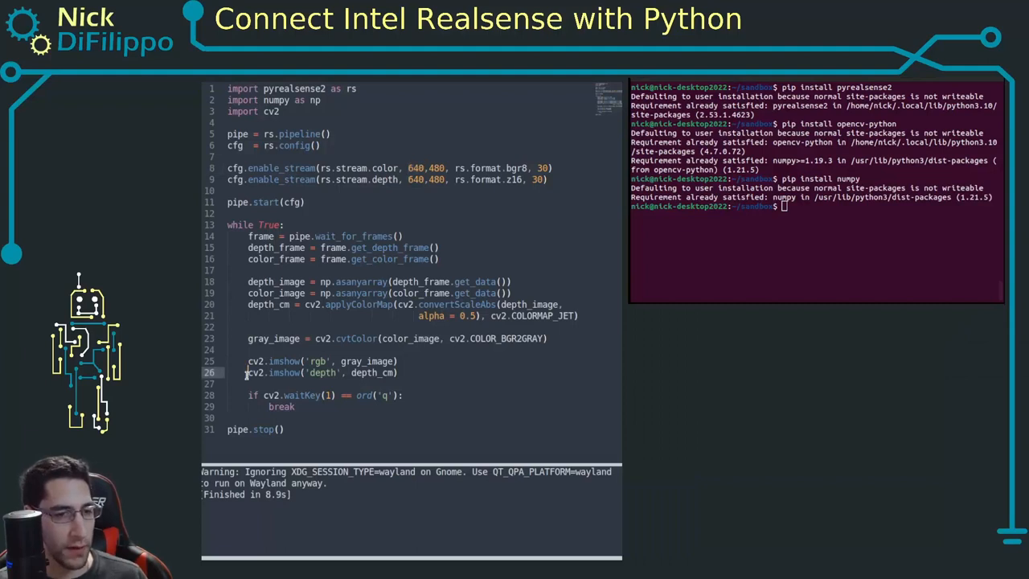
Comment out the cv2.imshow('depth', depth_cm) line with a leading #
{"action": "type", "text": "#"}
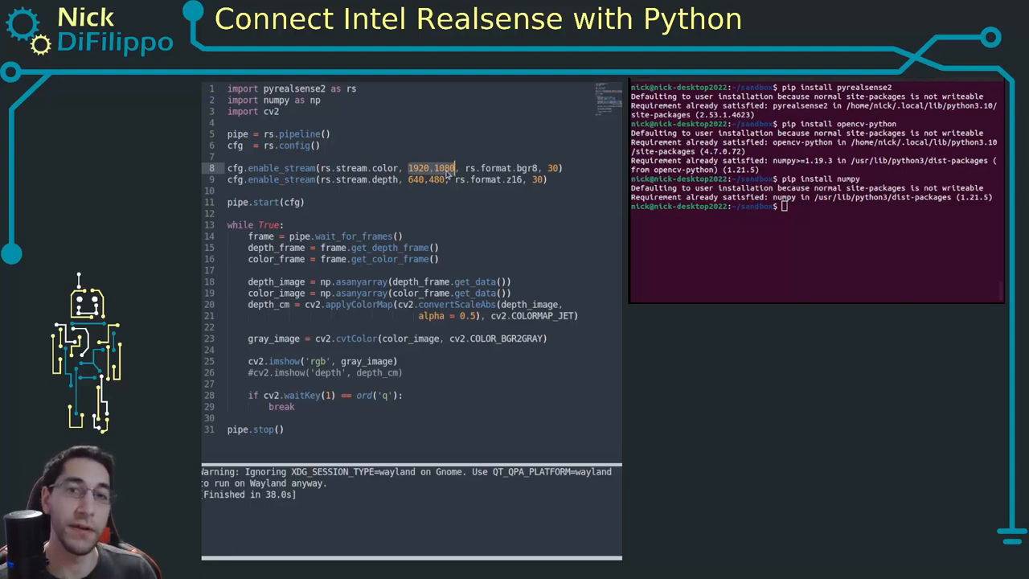
{"action": "mouse_move", "coordinate": [361, 319]}
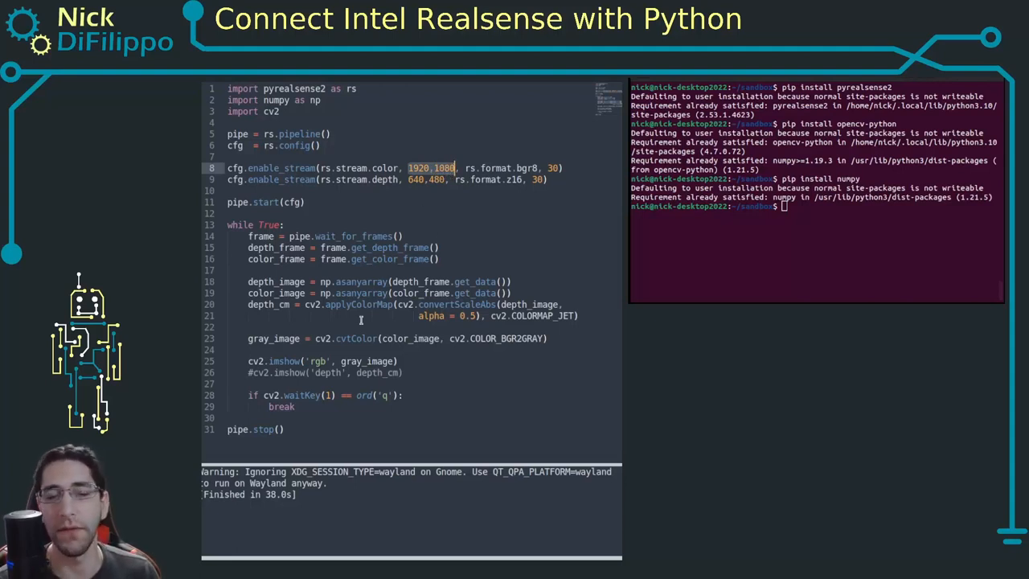